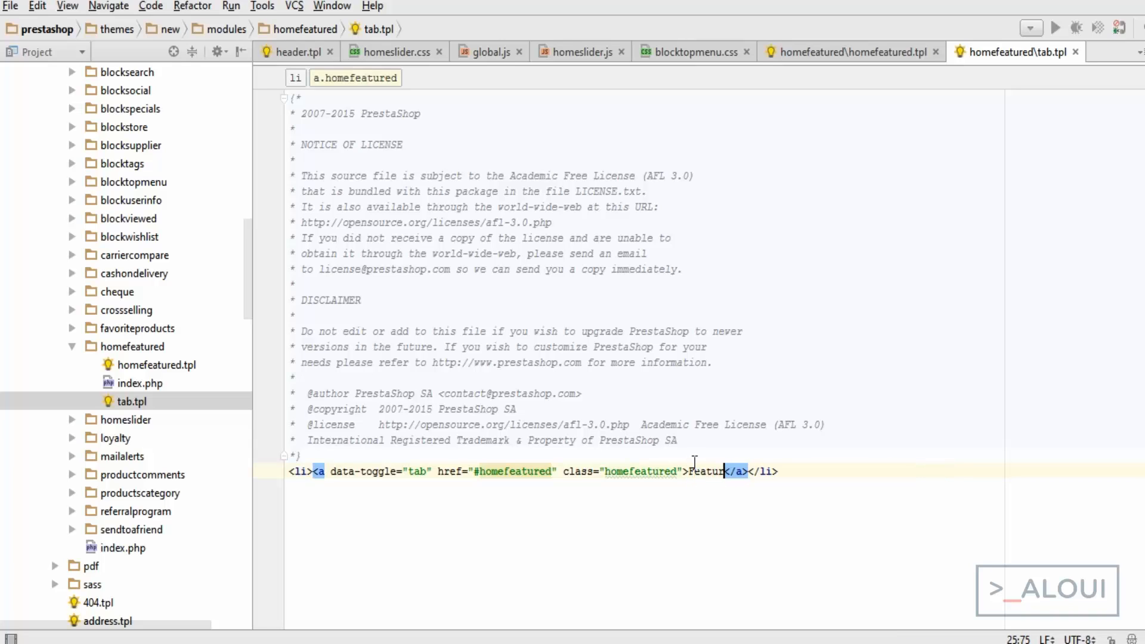
Step: Search tab.tpl for 'es pro' and enter the label string {l s='Popular' mod='homefeatured'}
text(es products)
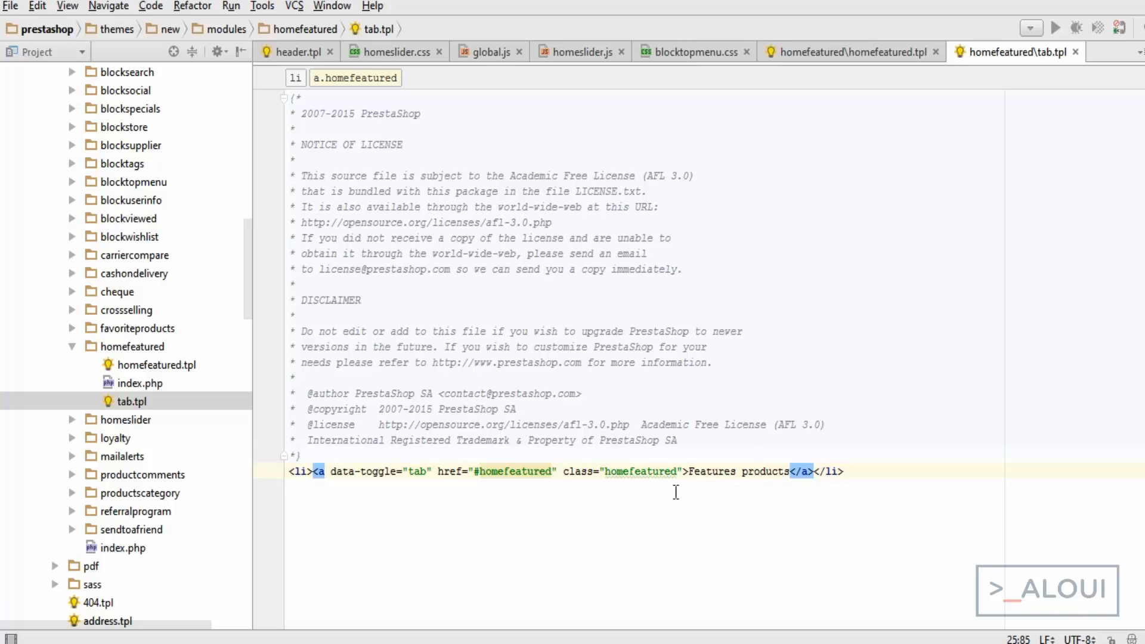
text({l s='Popular' mod='homefeatured'})
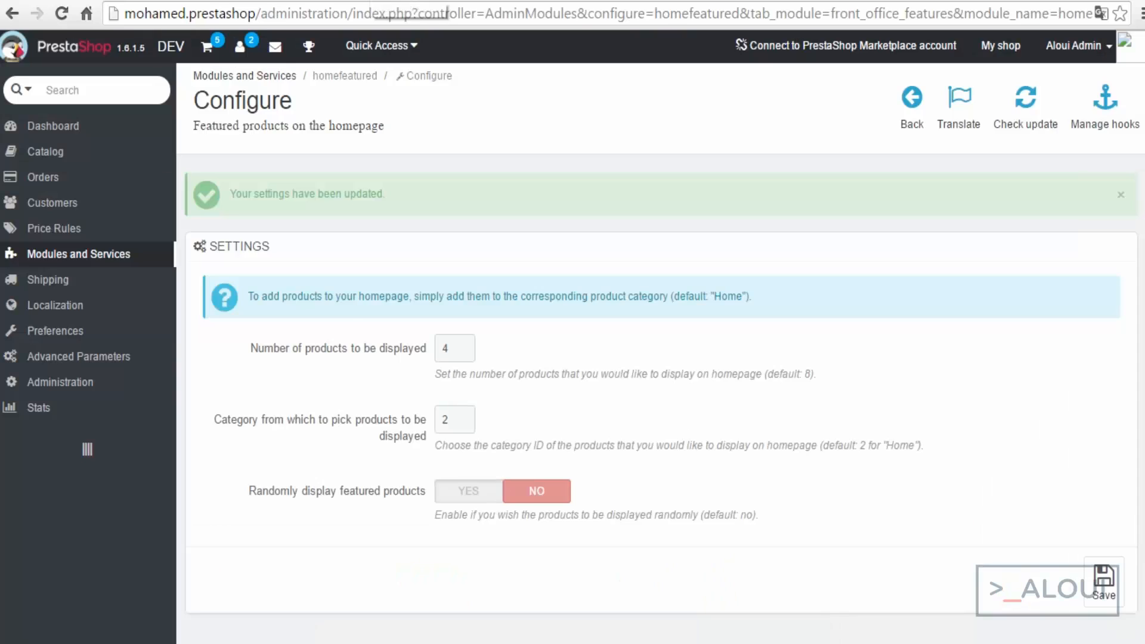
mouse_move(54, 331)
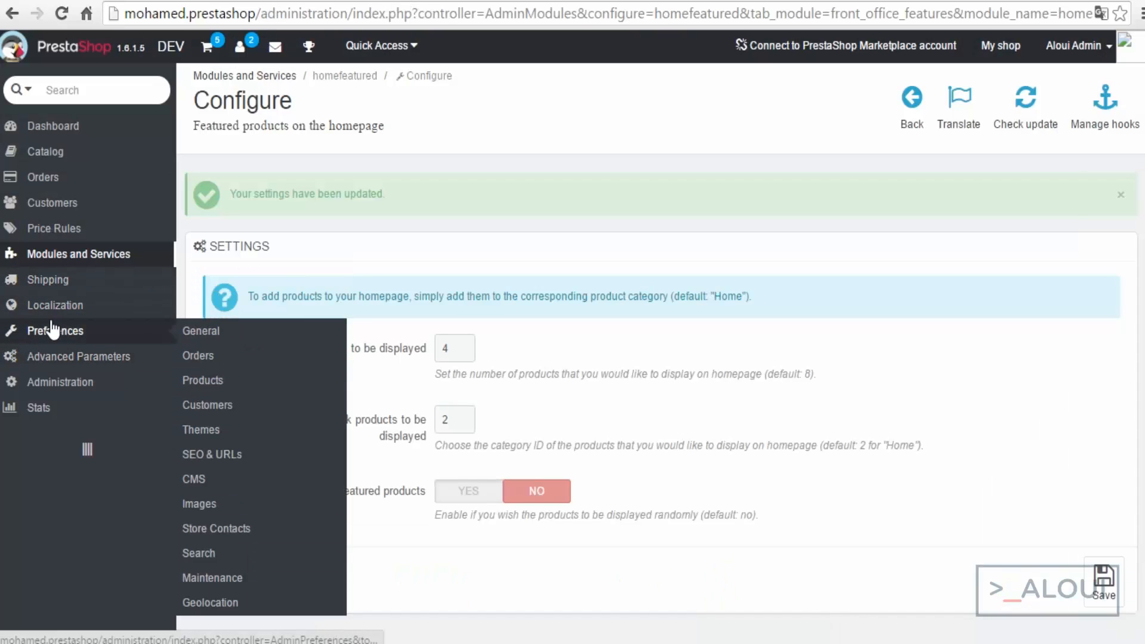
mouse_move(55, 306)
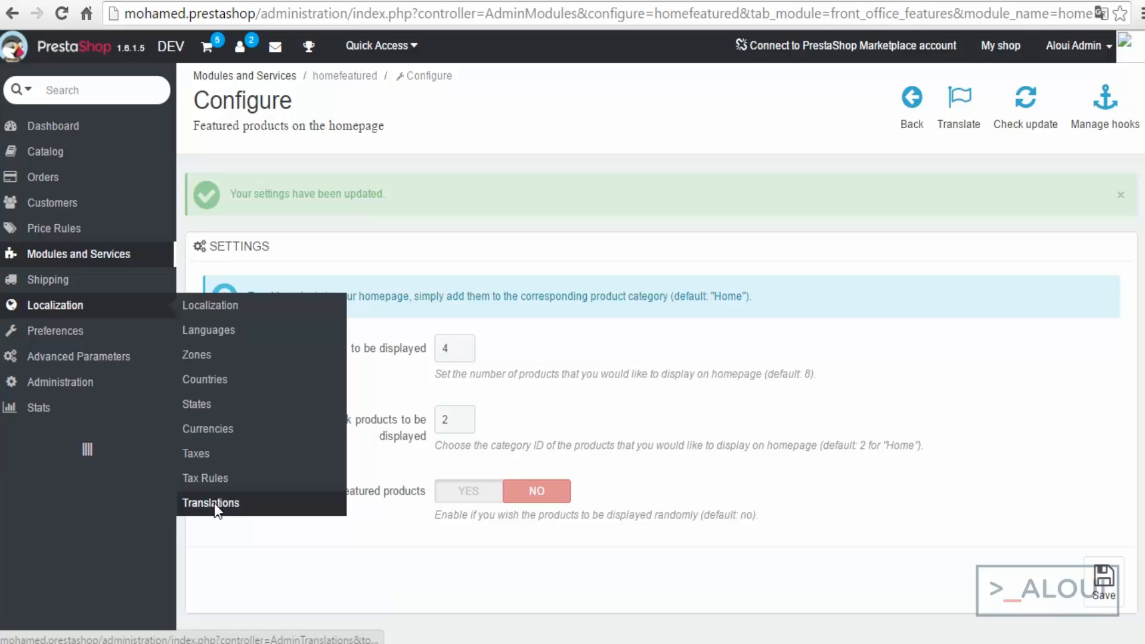
Step: Go to the Translations page and open the translation type dropdown
click(211, 503)
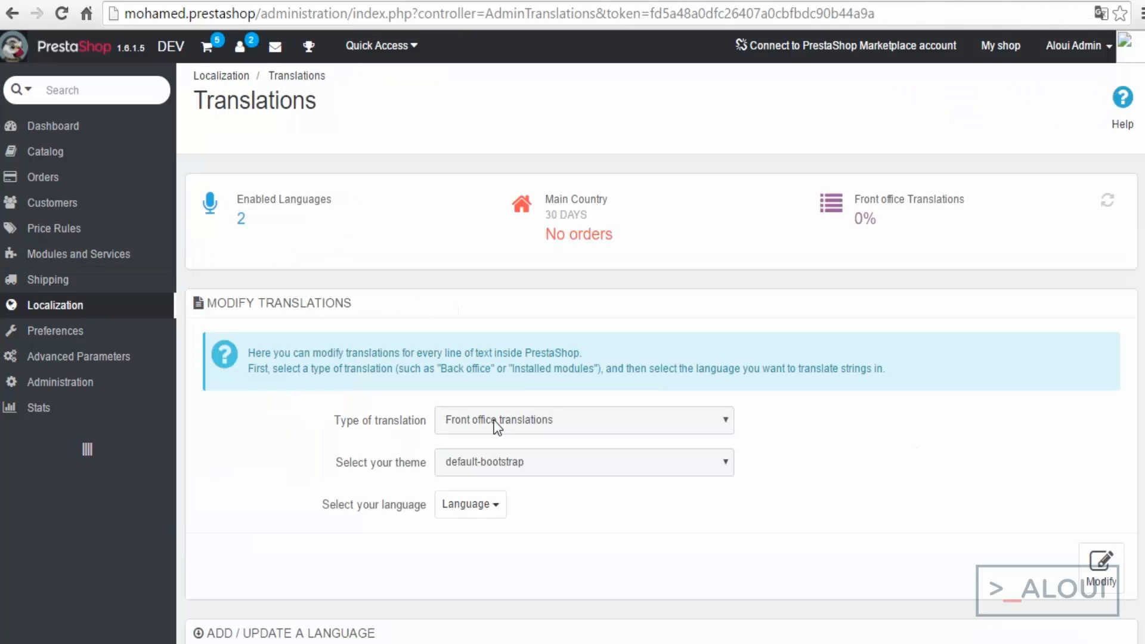
click(584, 420)
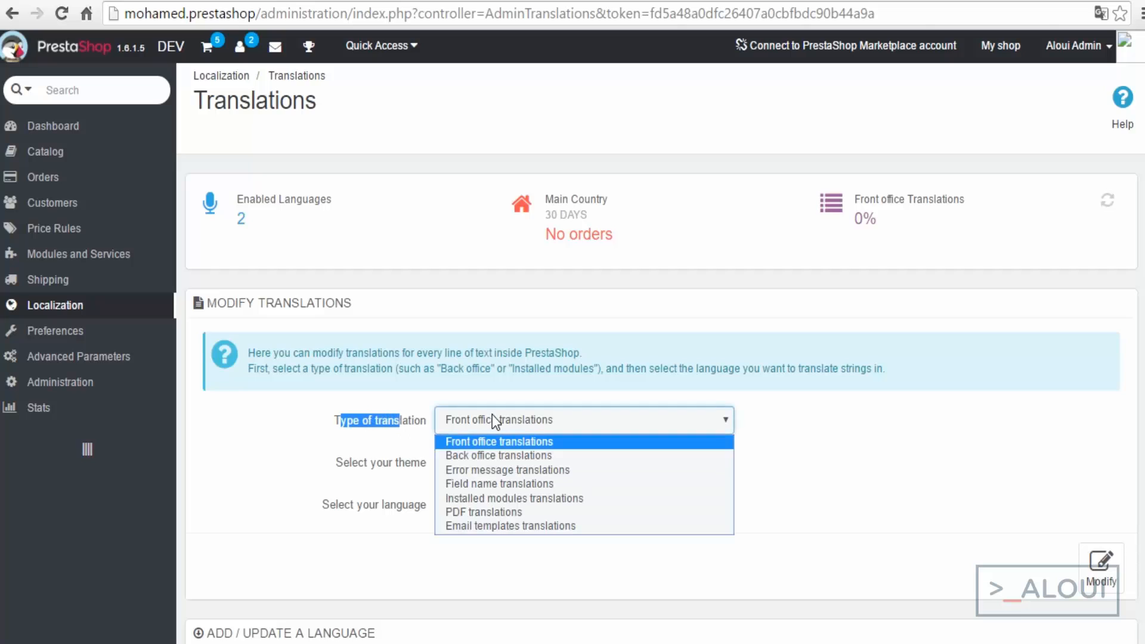
mouse_move(533, 461)
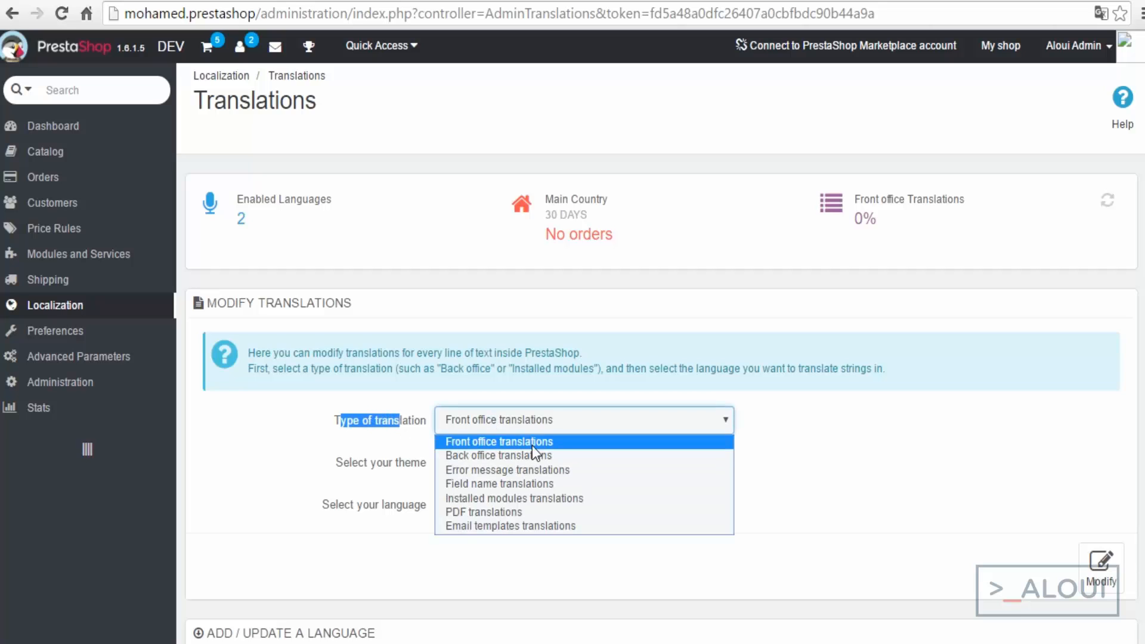
mouse_move(515, 469)
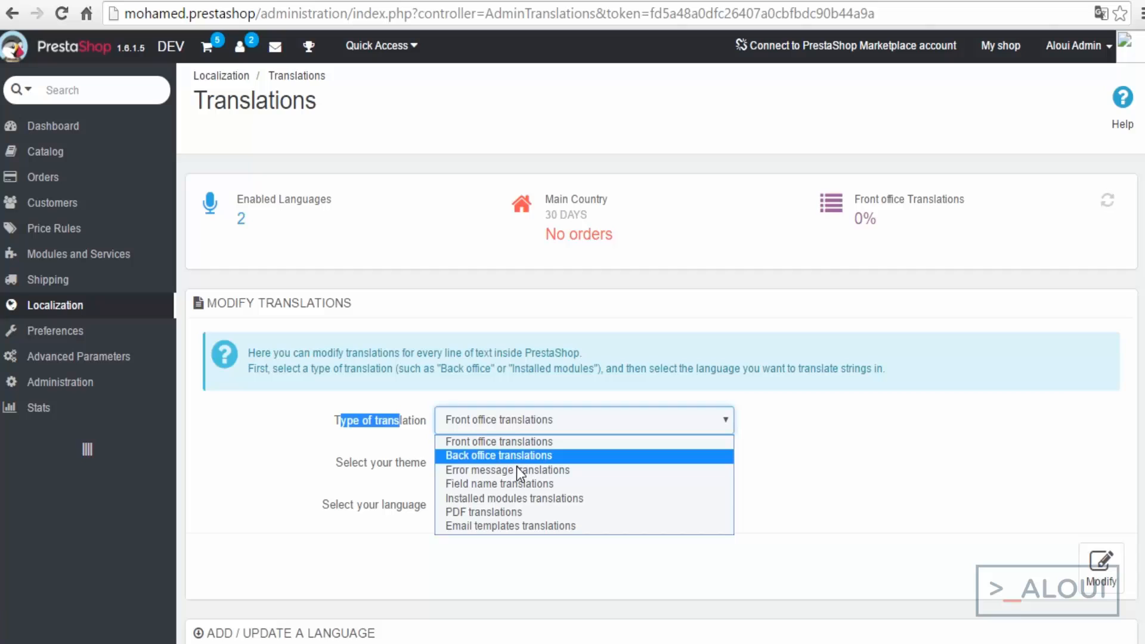
mouse_move(471, 518)
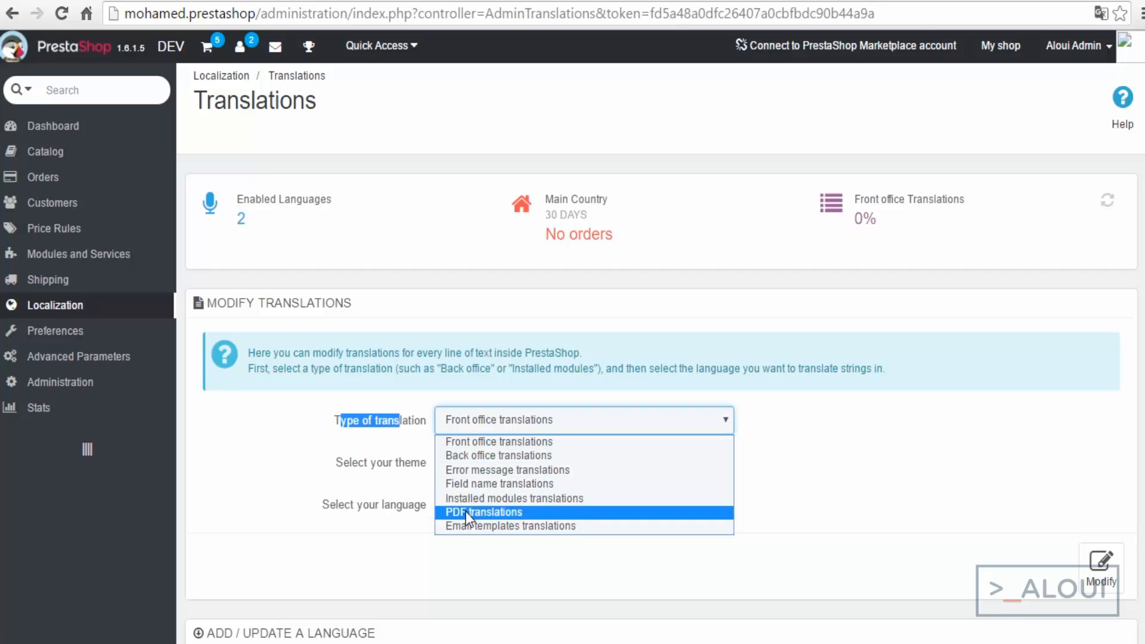
mouse_move(486, 526)
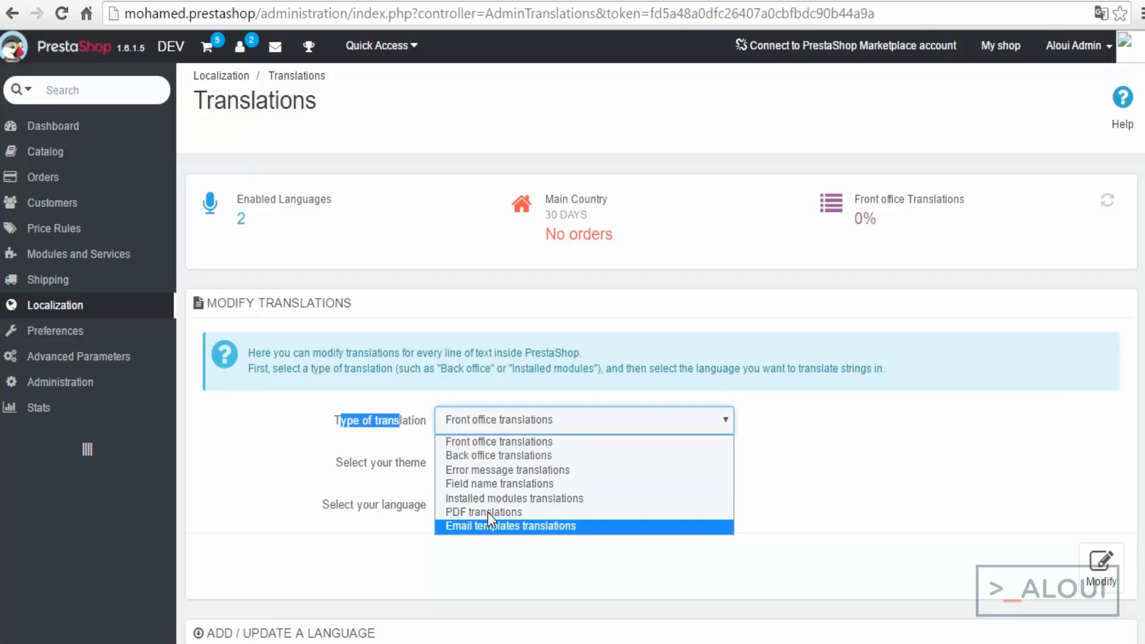
mouse_move(479, 484)
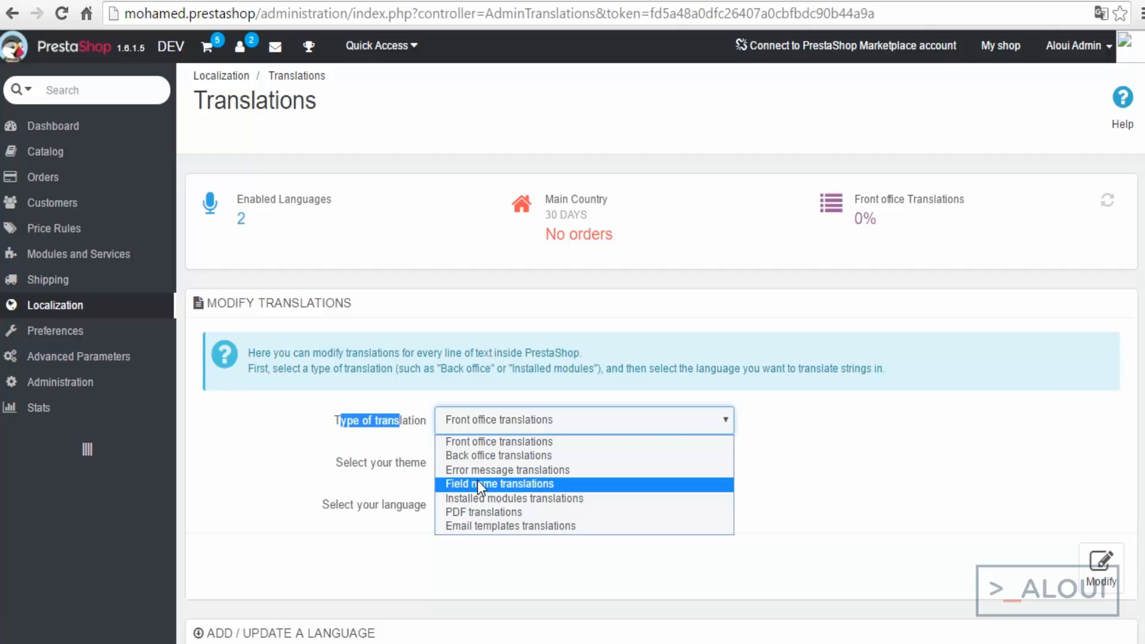
mouse_move(547, 509)
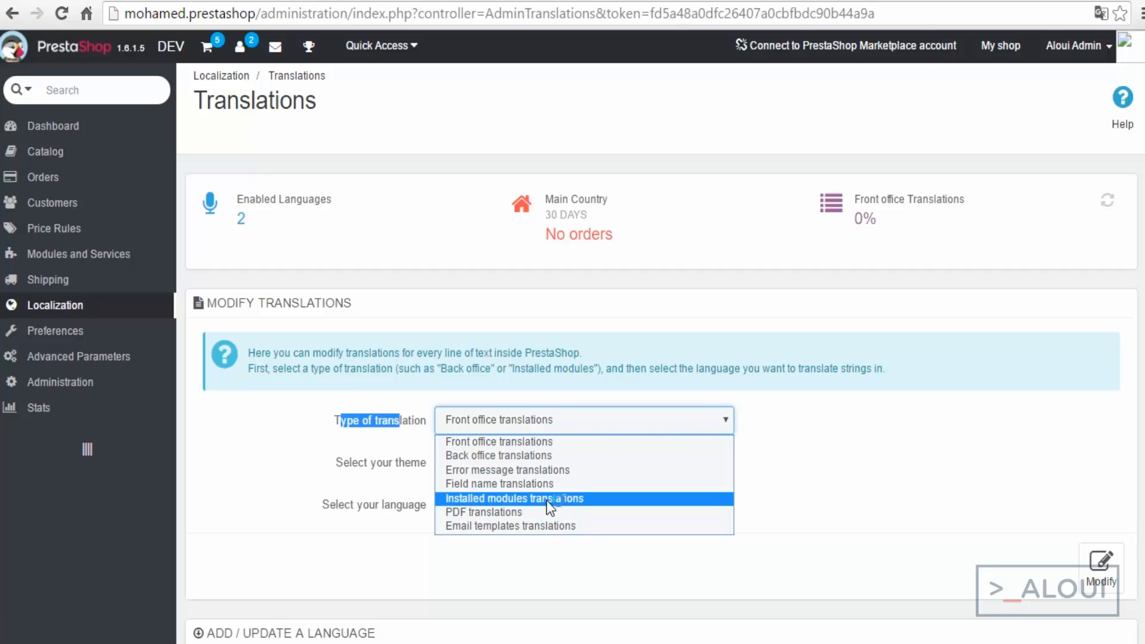
Step: Choose Installed modules translations, New Theme and English, then load them with Modify
click(514, 499)
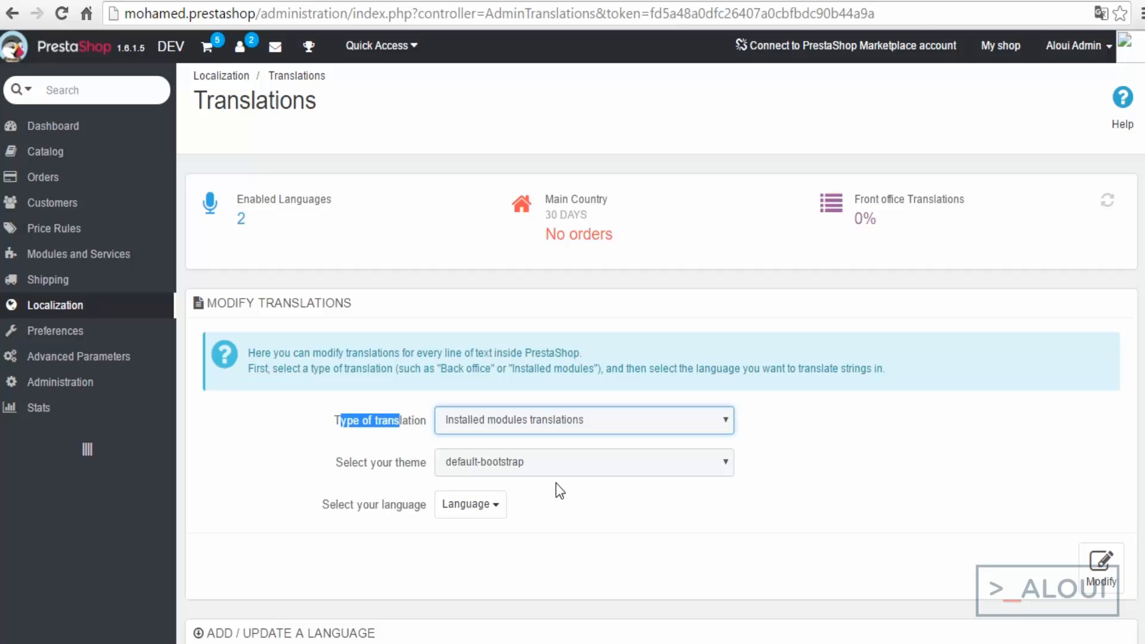
click(584, 420)
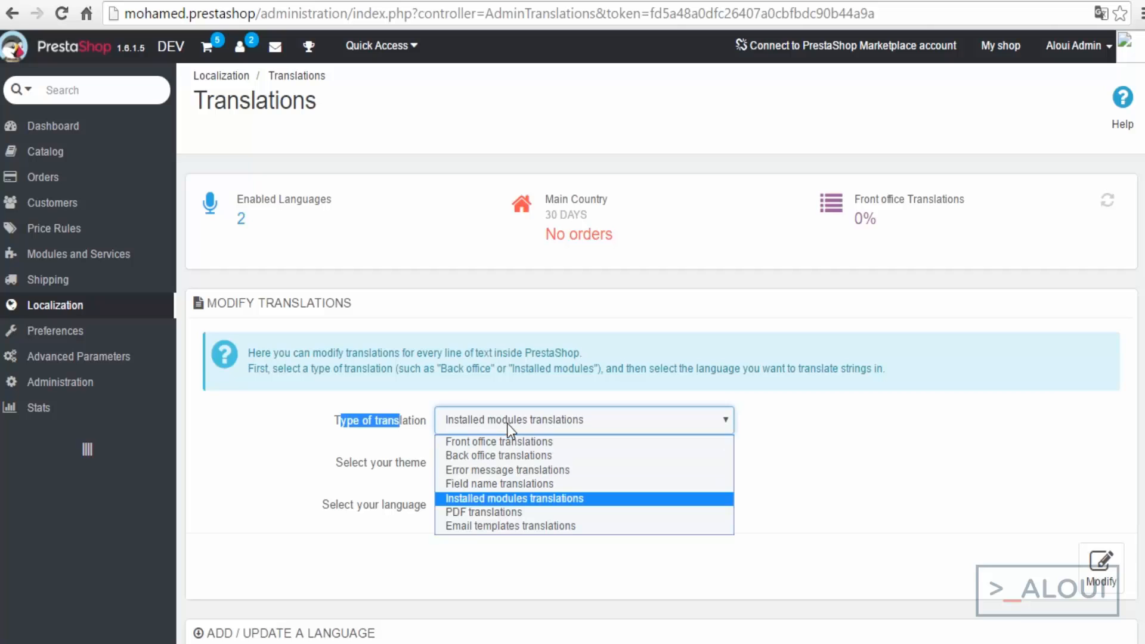
click(514, 498)
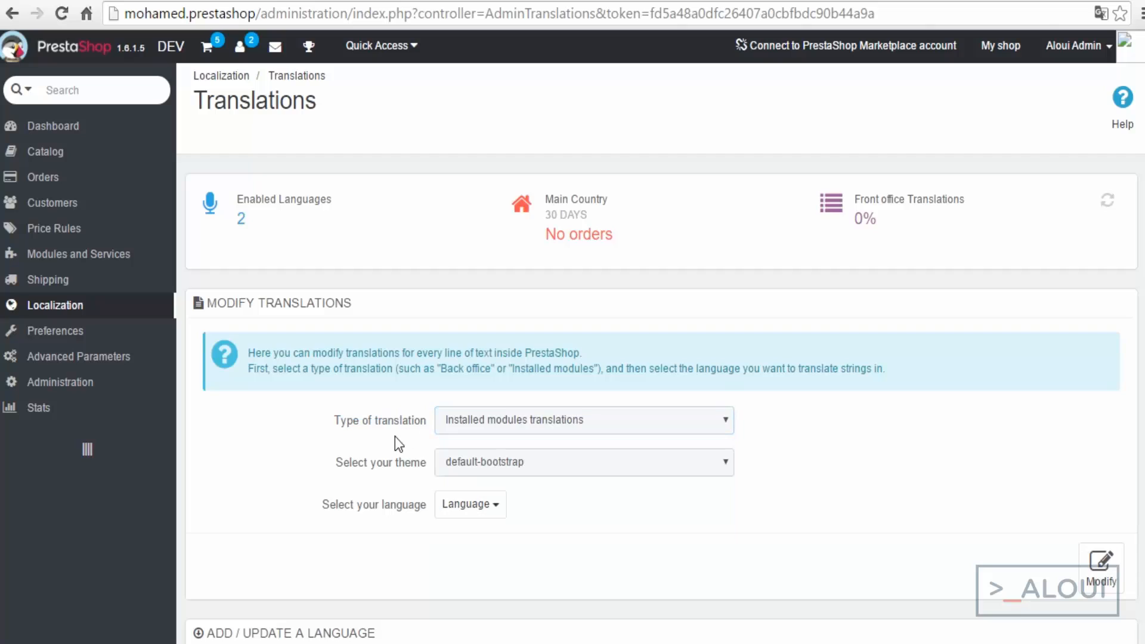
mouse_move(494, 461)
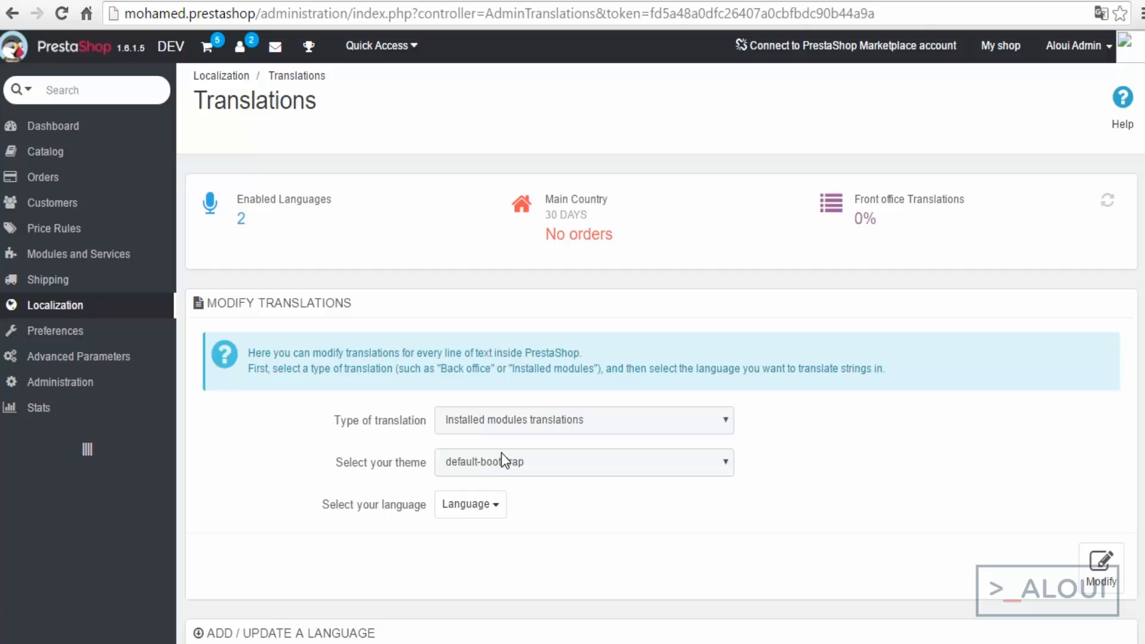
mouse_move(516, 489)
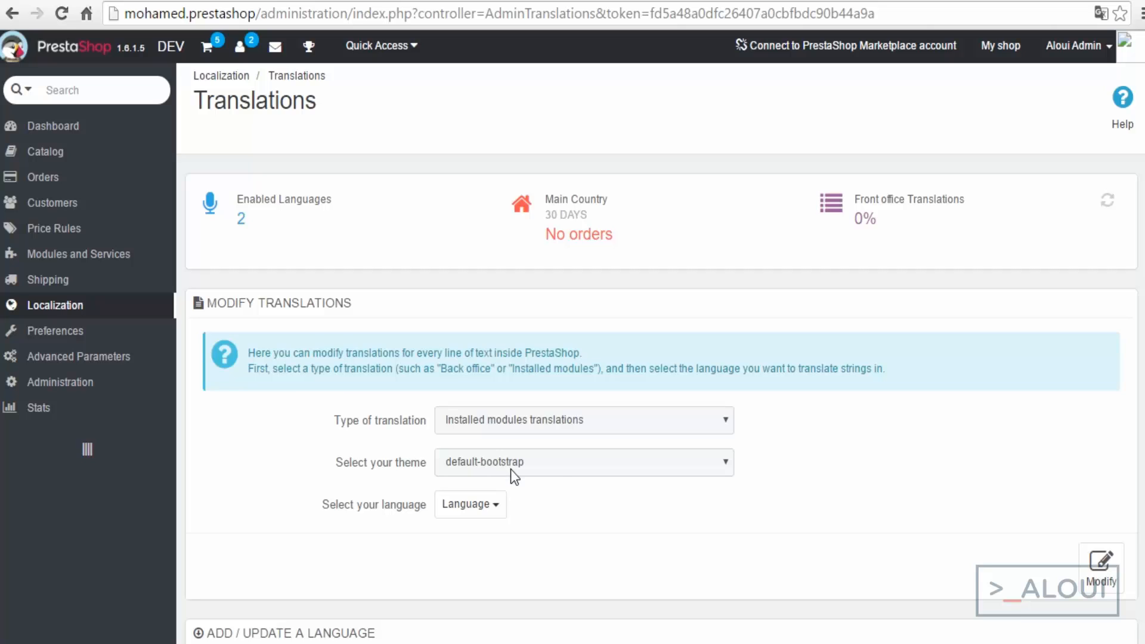
click(584, 462)
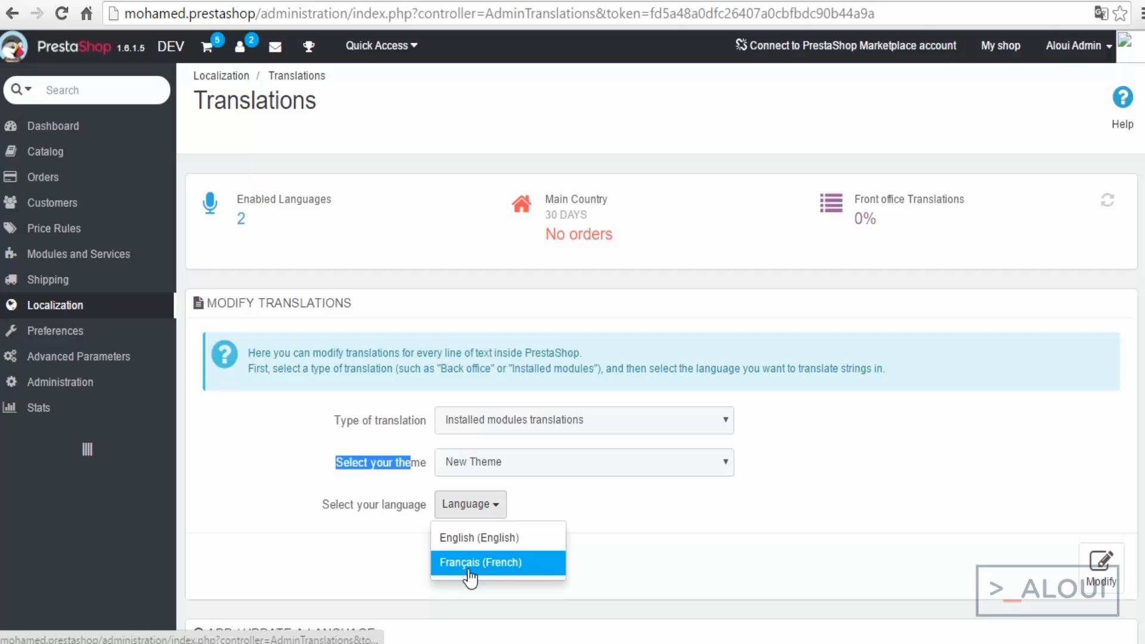
click(480, 538)
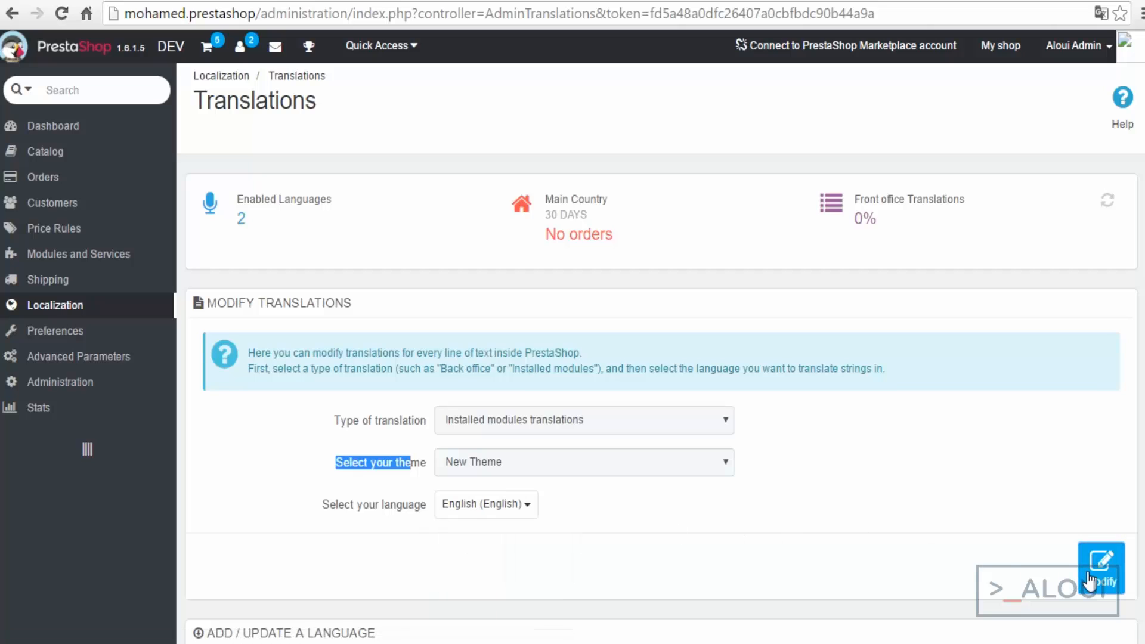
click(1101, 561)
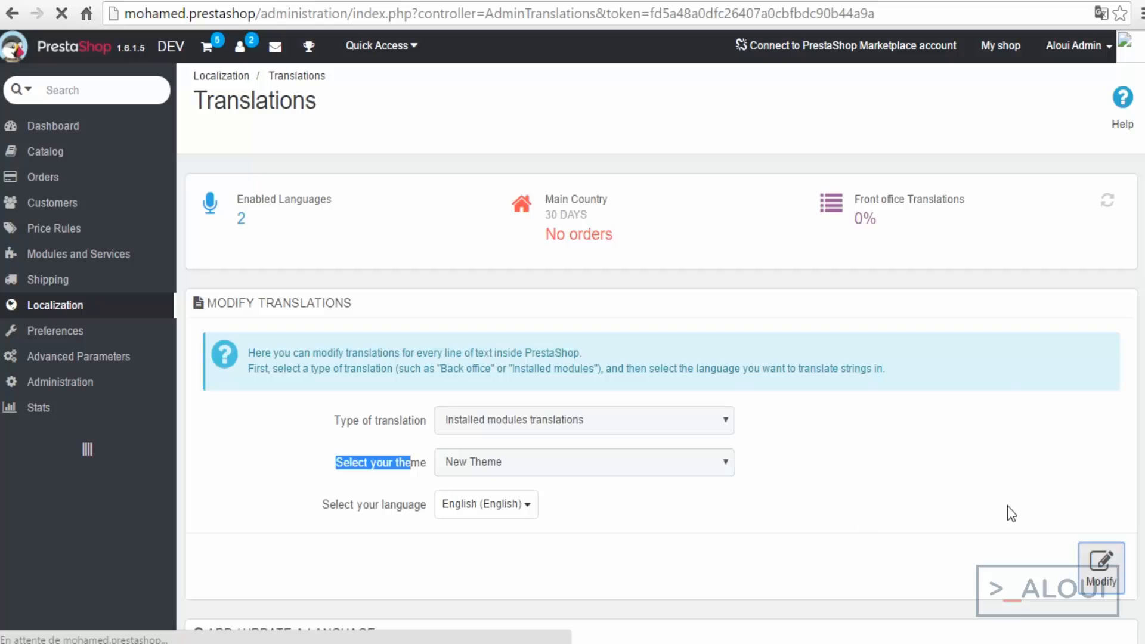
mouse_move(896, 485)
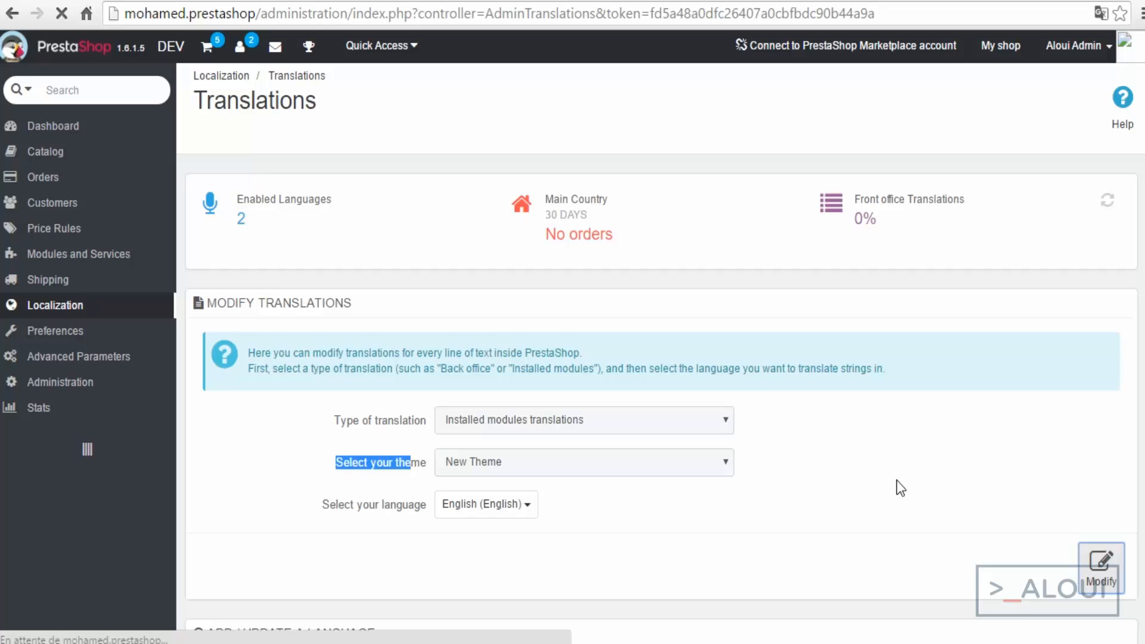
click(1102, 562)
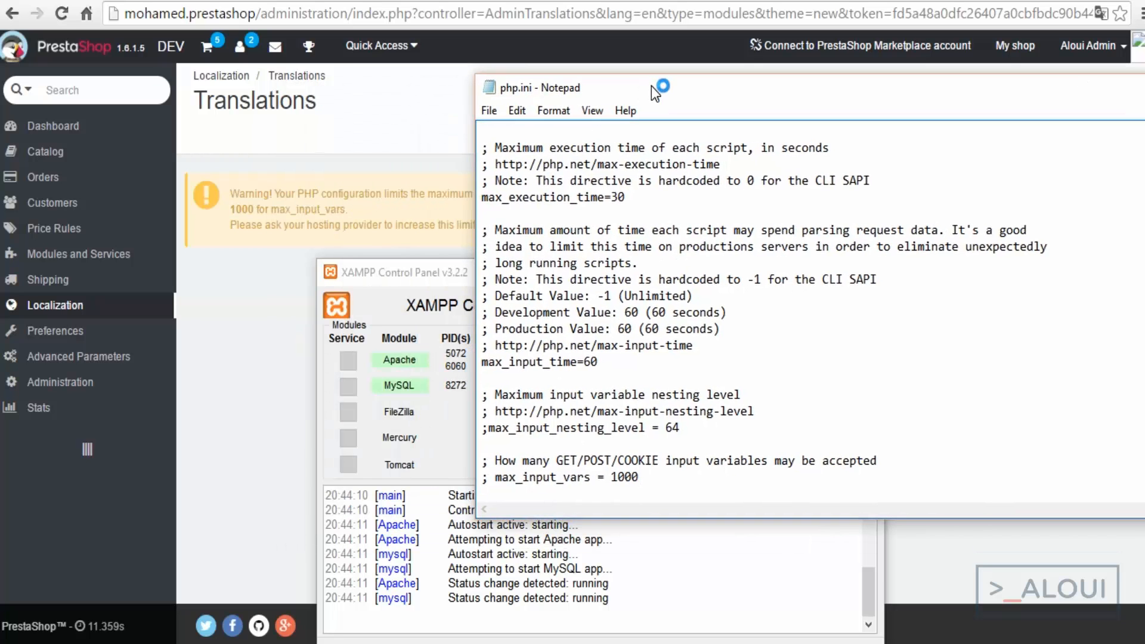
Step: Drag through php.ini to view the max_input_vars line
drag(654, 88, 479, 148)
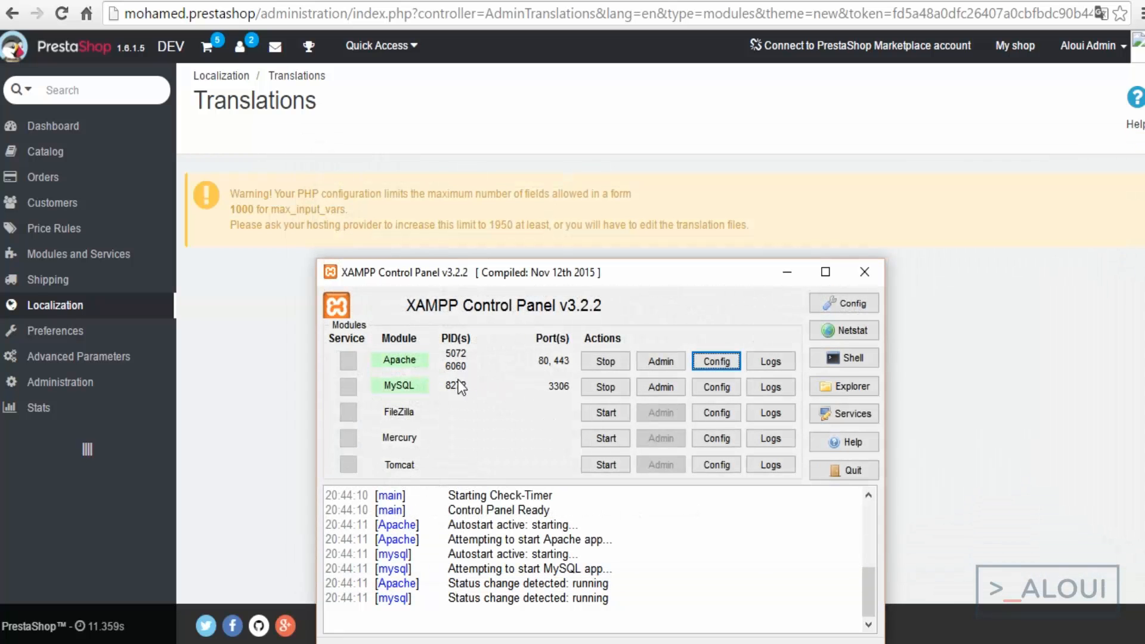
Step: Restart Apache in XAMPP Control Panel and reopen its php.ini
click(605, 361)
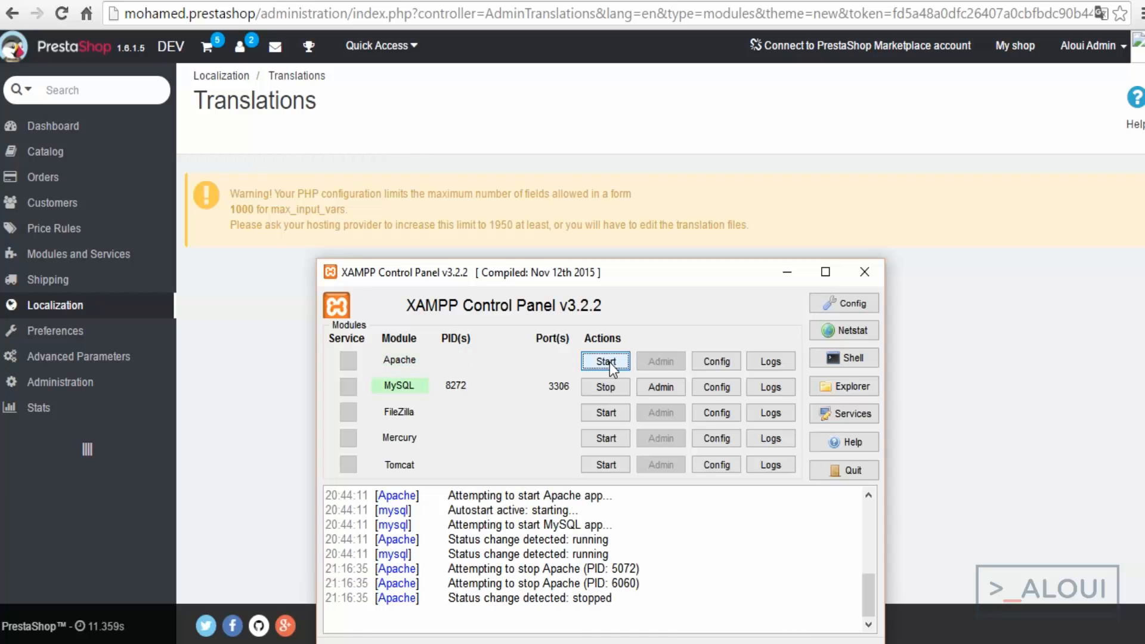
click(605, 361)
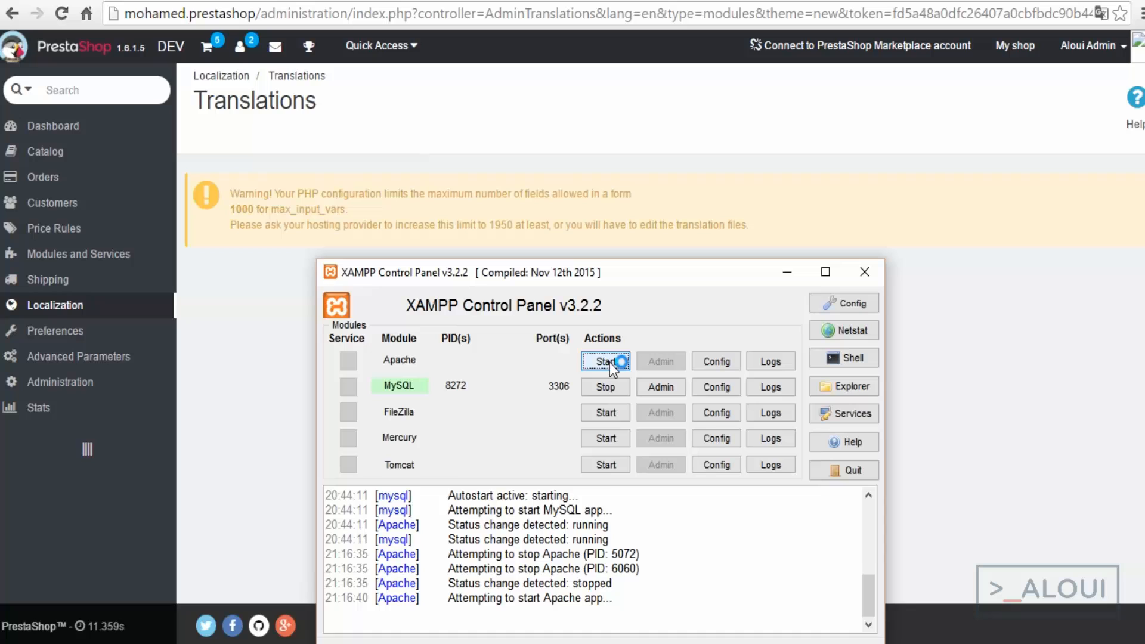
click(605, 361)
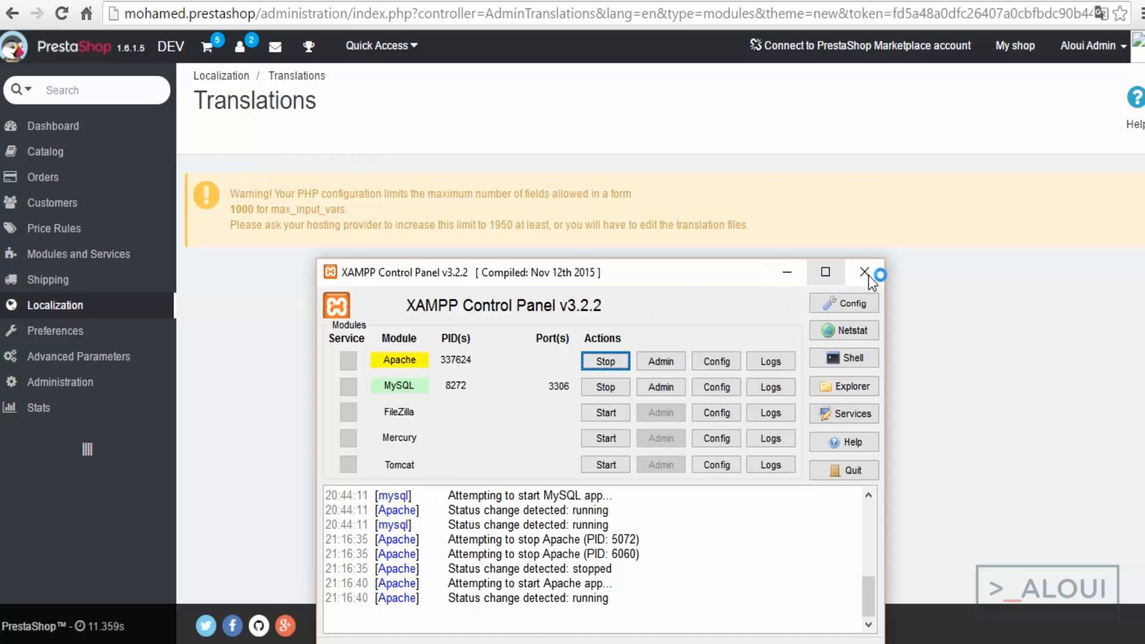
click(864, 271)
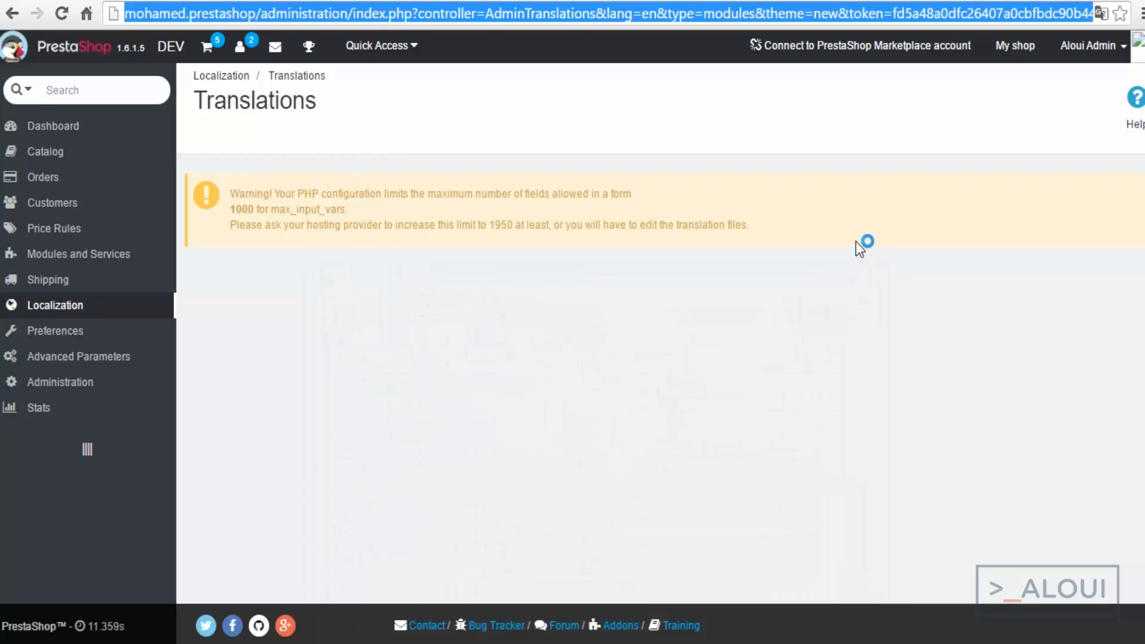
mouse_move(794, 430)
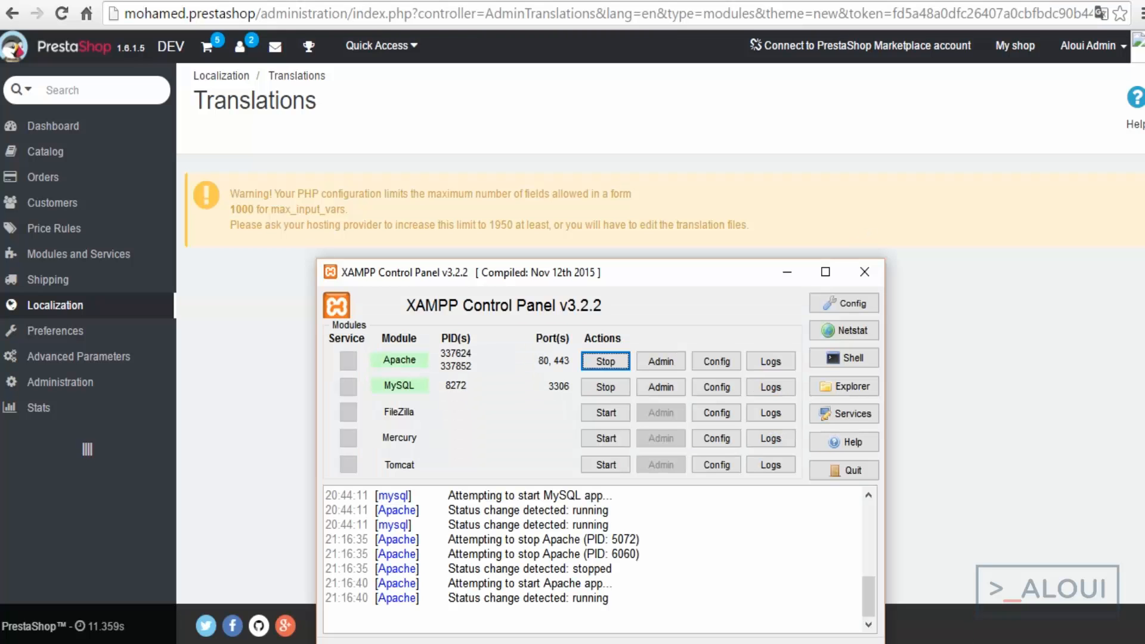
click(865, 272)
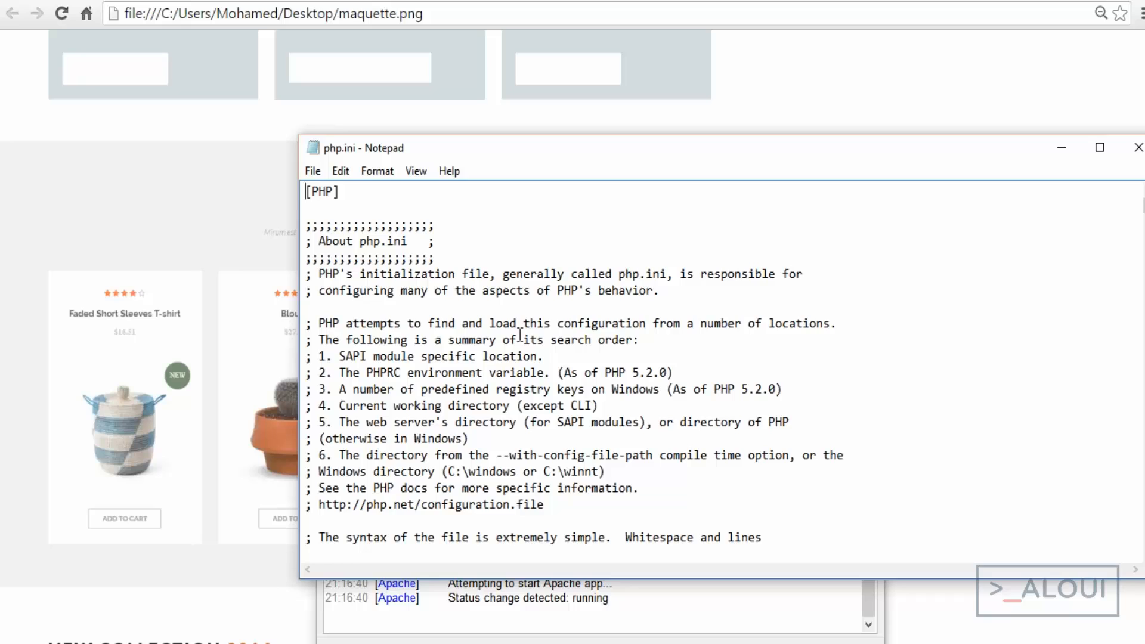
Step: Search php.ini for 'max_inu' and jump to the first match
key(Ctrl+f)
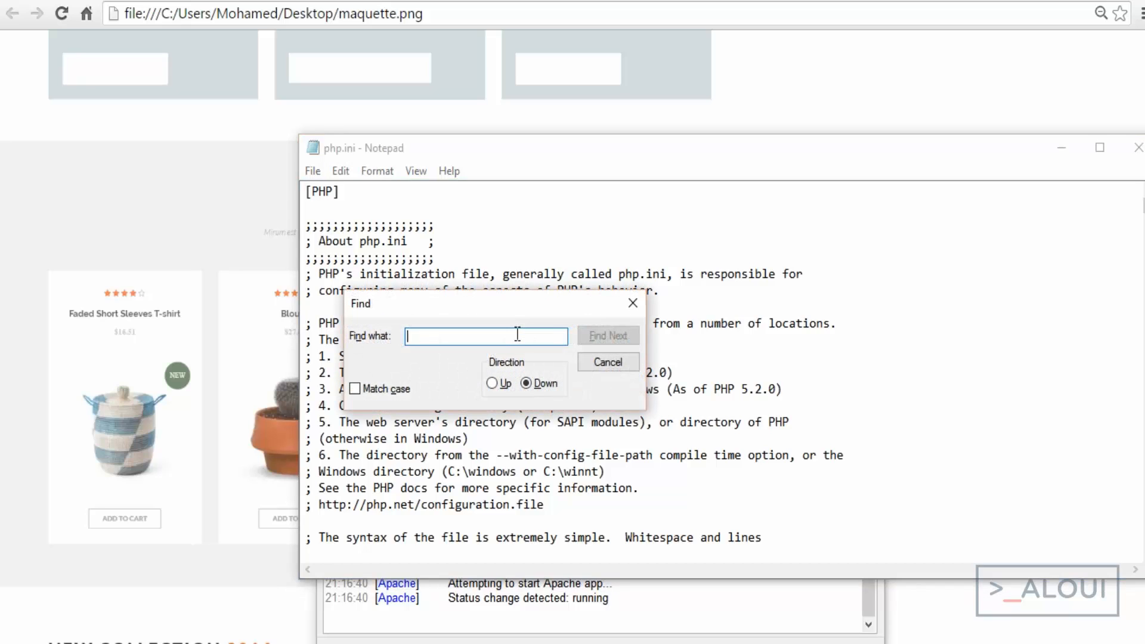
text(max_inu)
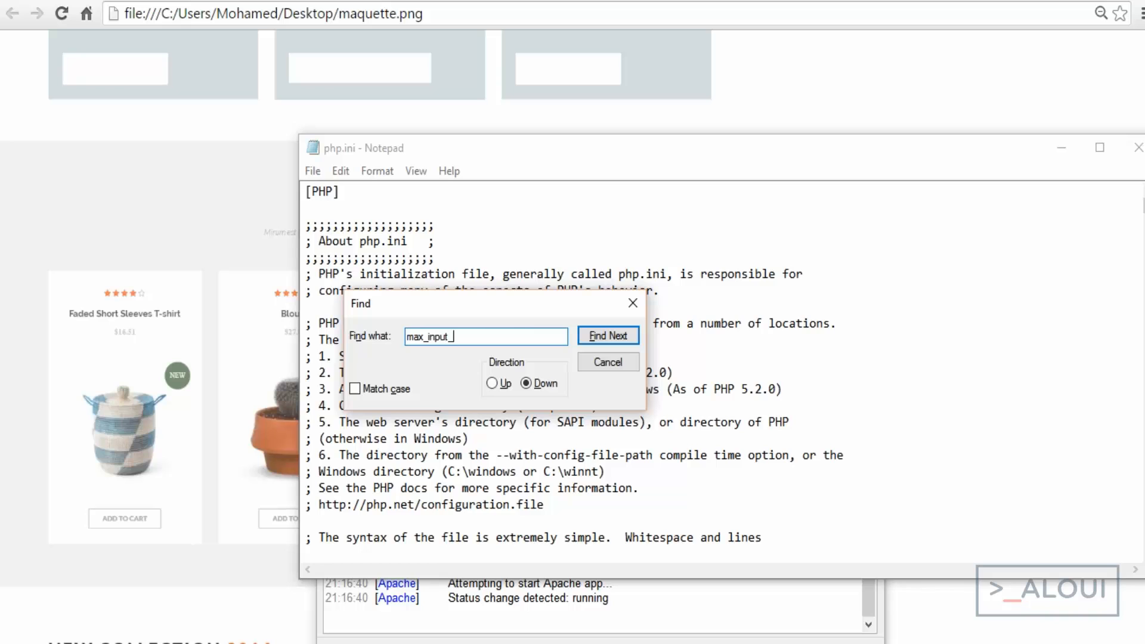
click(608, 335)
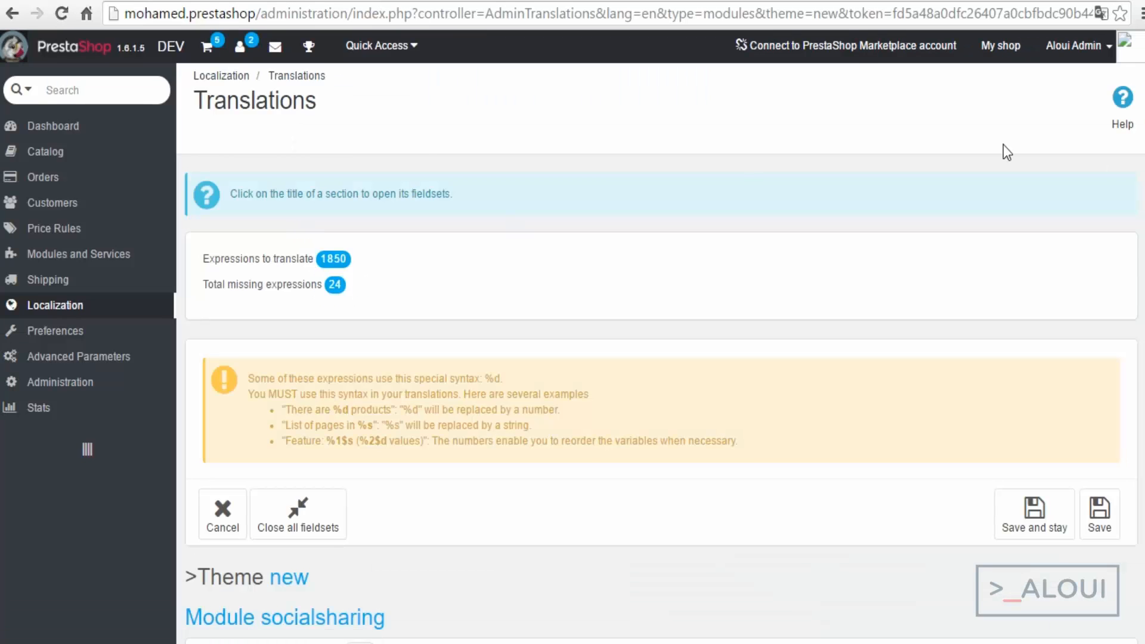
Step: Scroll down through the module translation fieldsets on the Translations page
scroll(down, 3)
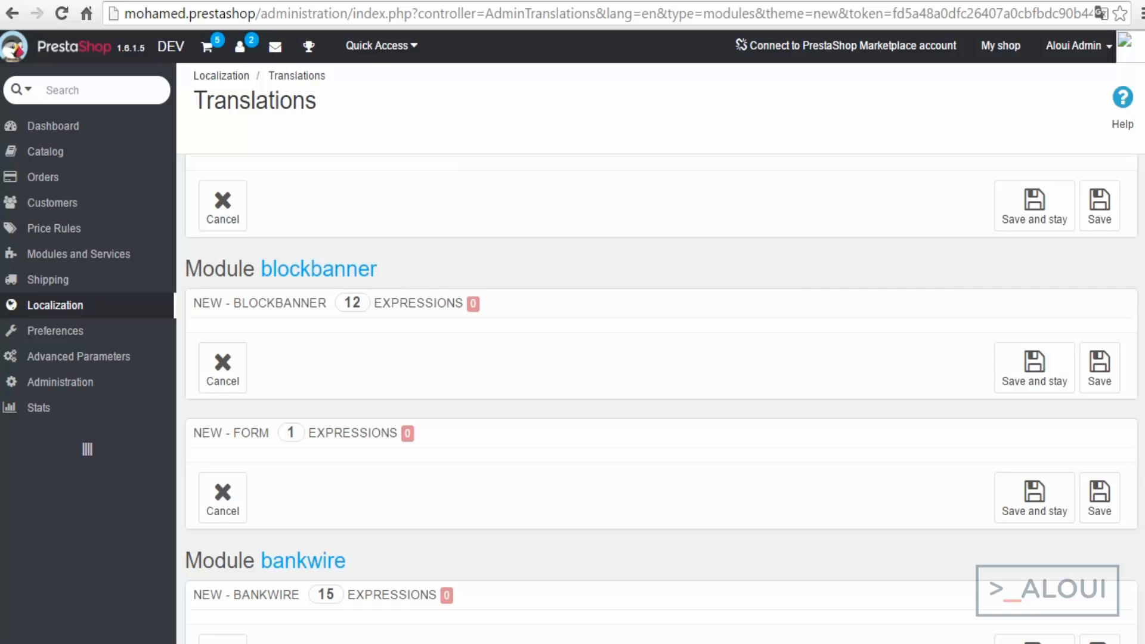
scroll(down, 3)
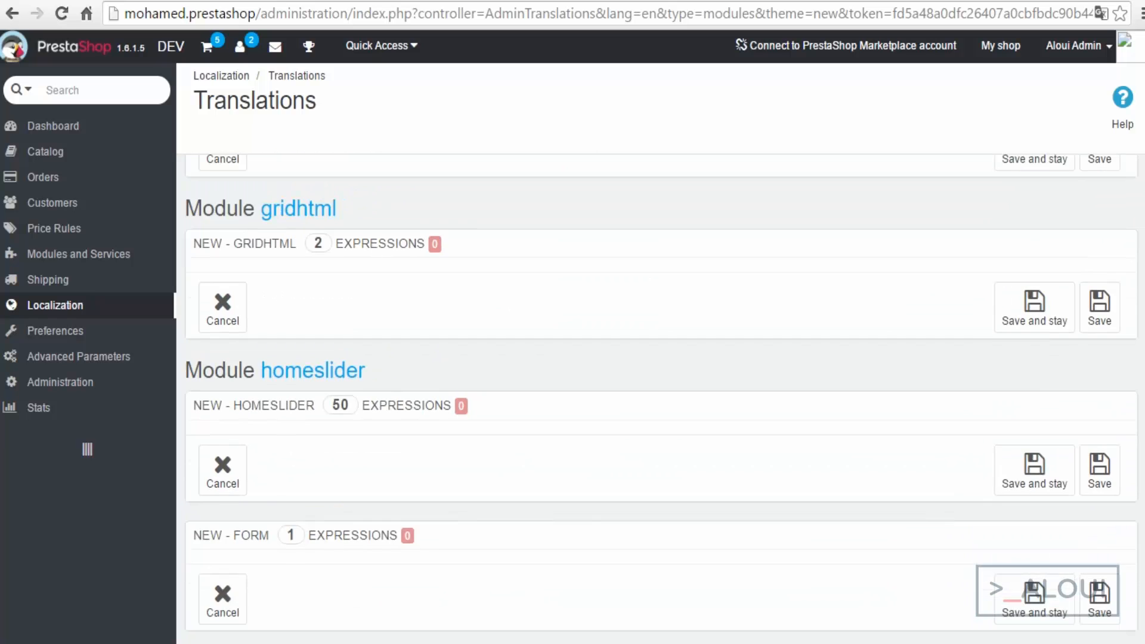
scroll(down, 3)
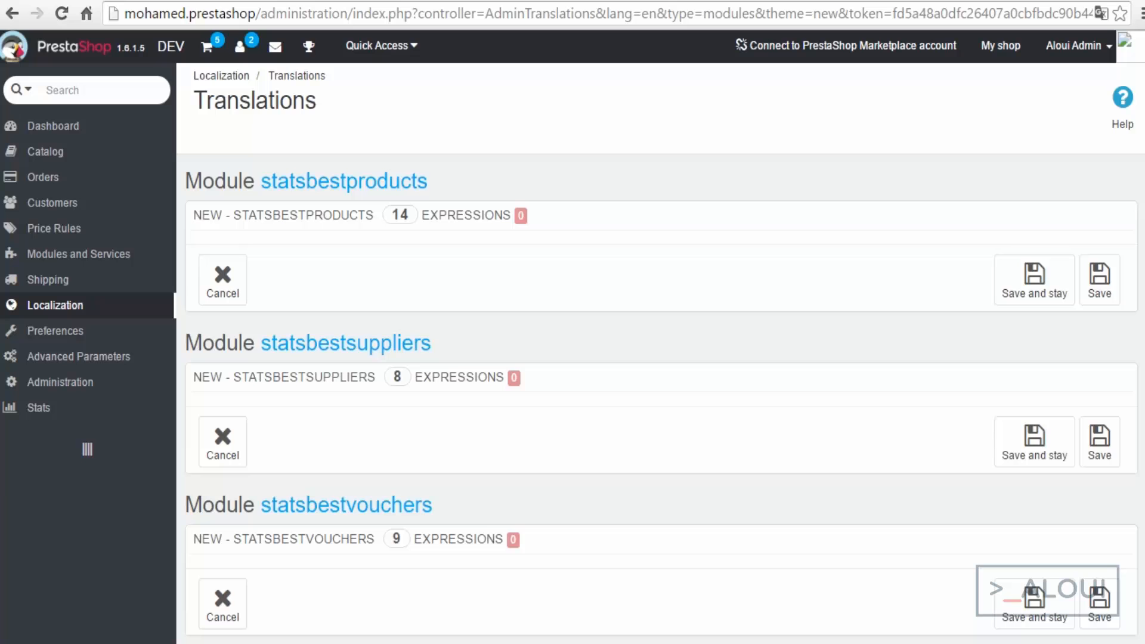
scroll(down, 3)
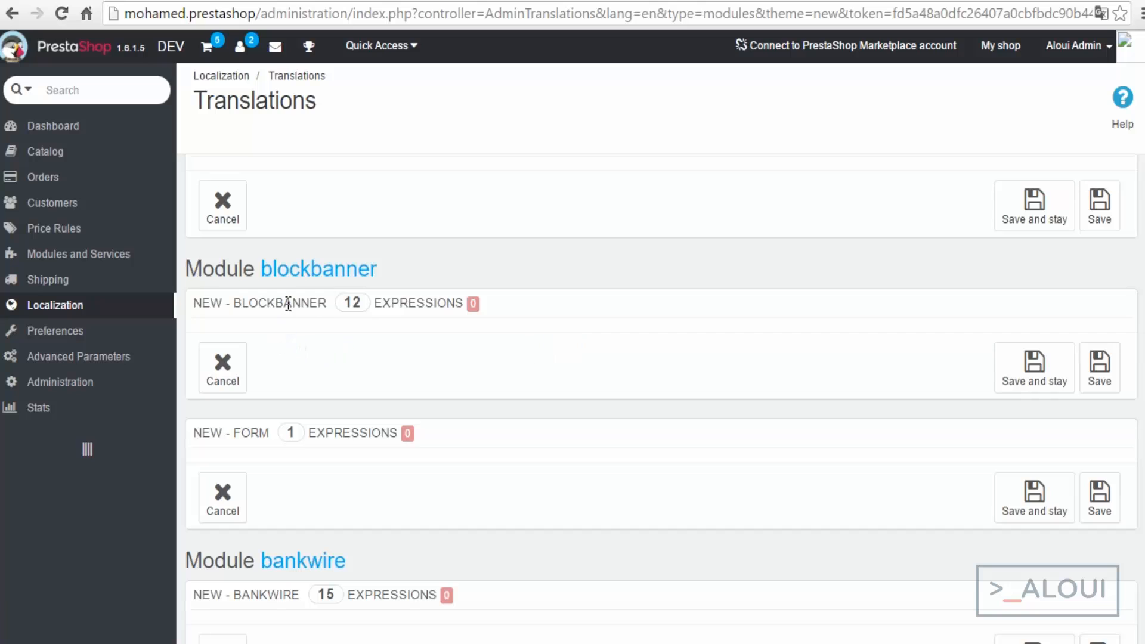
scroll(down, 3)
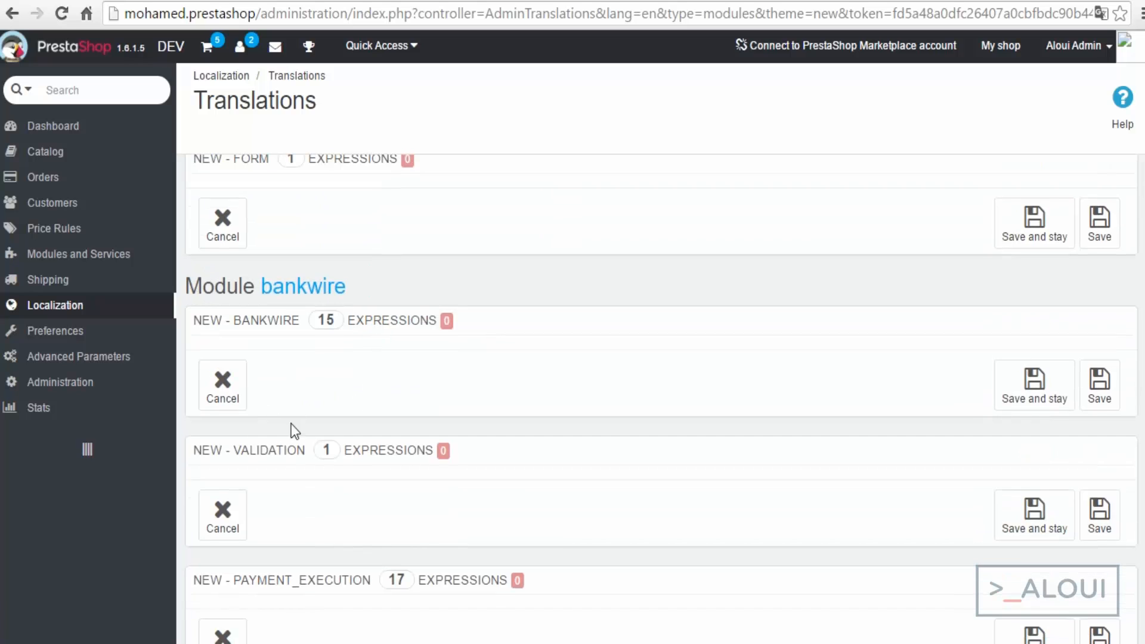
scroll(down, 3)
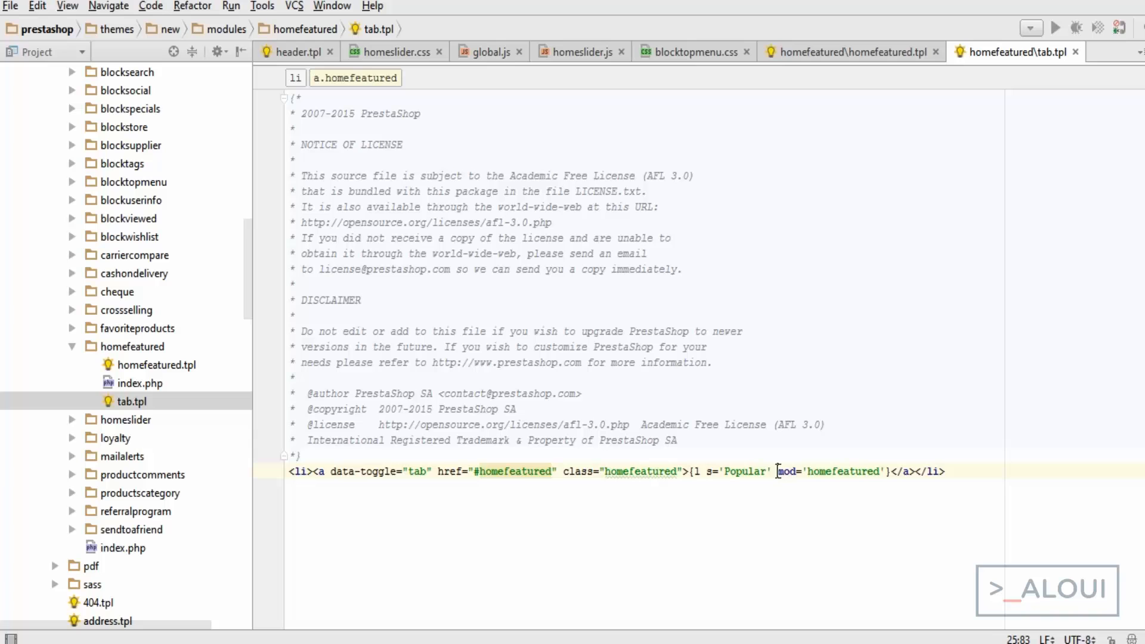
Step: Select the Popular label text in homefeatured's tab.tpl
double_click(786, 472)
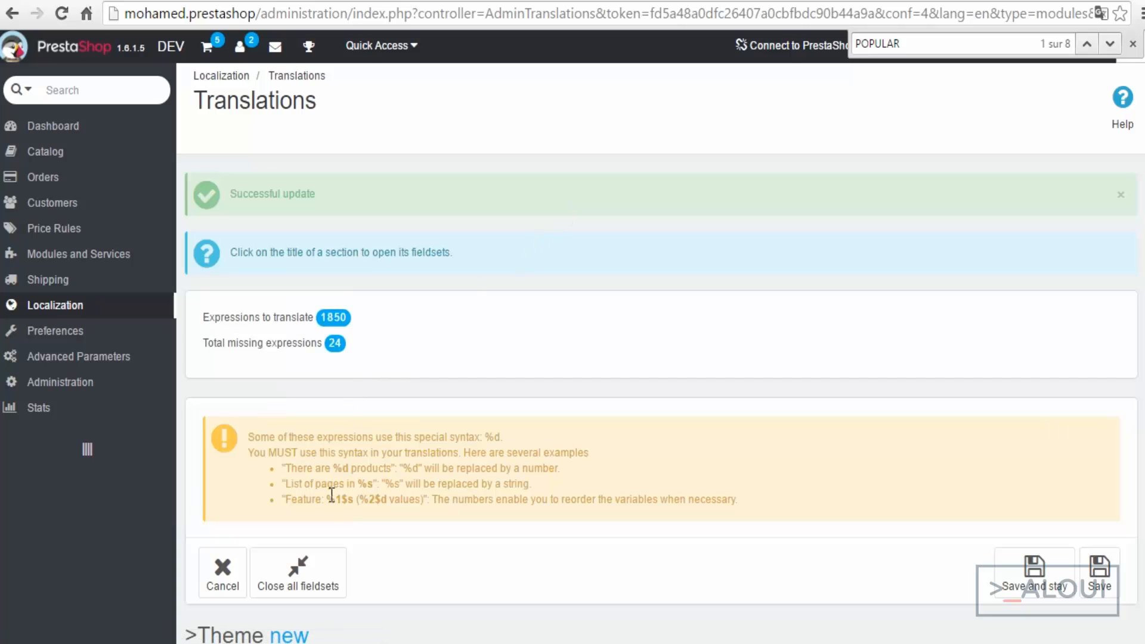
mouse_move(322, 582)
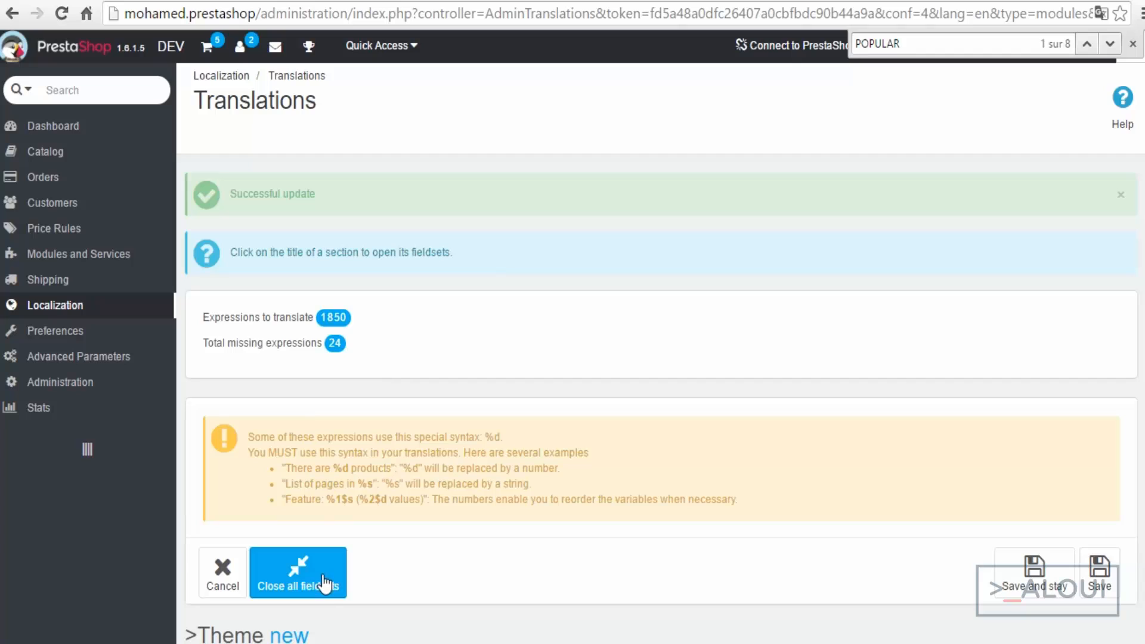
Step: Collapse all translation fieldsets, then expand them all again
click(298, 572)
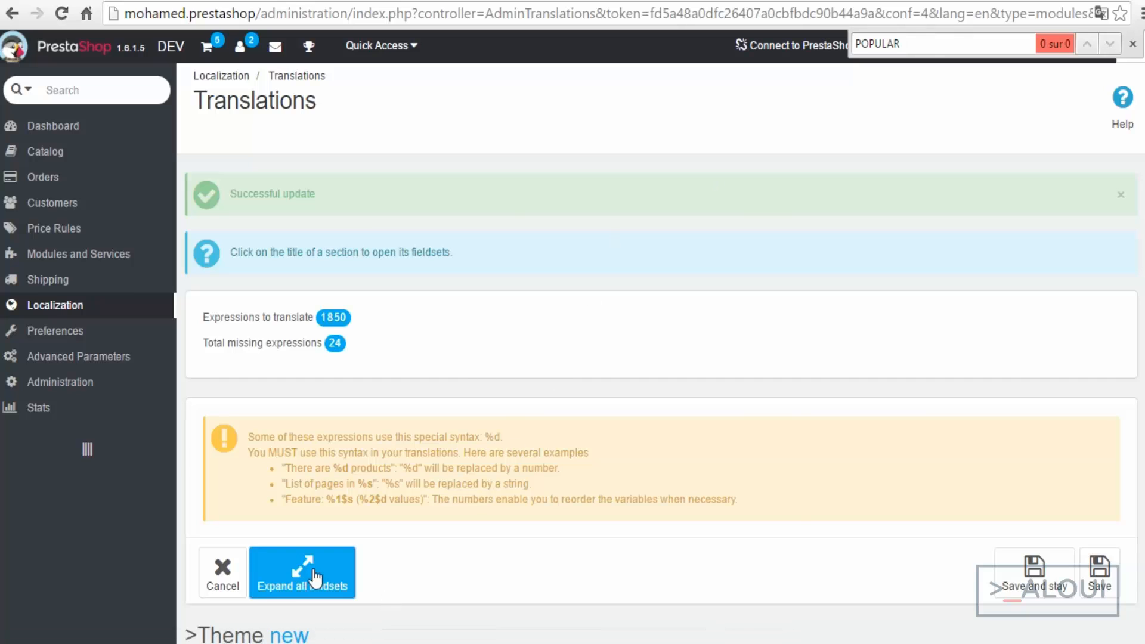
click(301, 573)
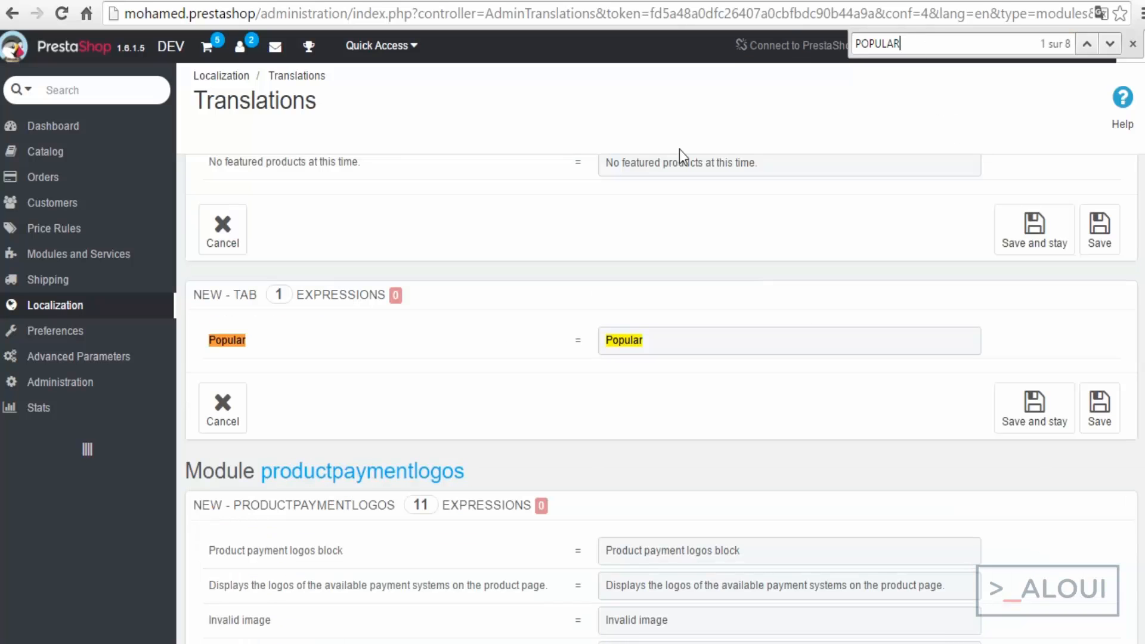
mouse_move(343, 421)
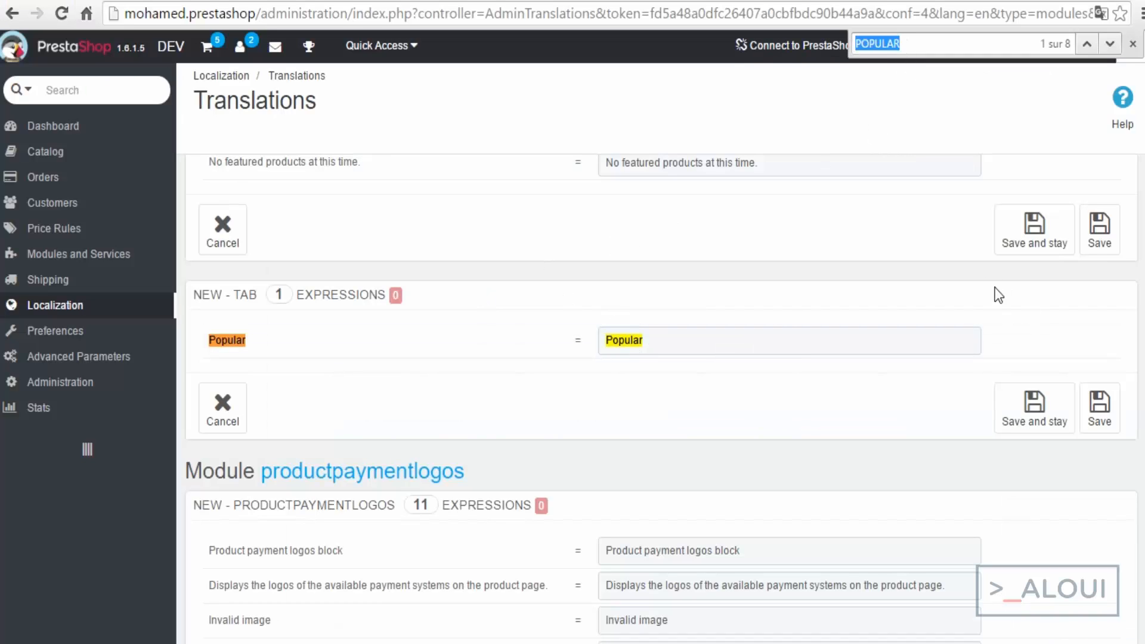
Step: Replace the Popular translation with 'Features products' and save
click(789, 340)
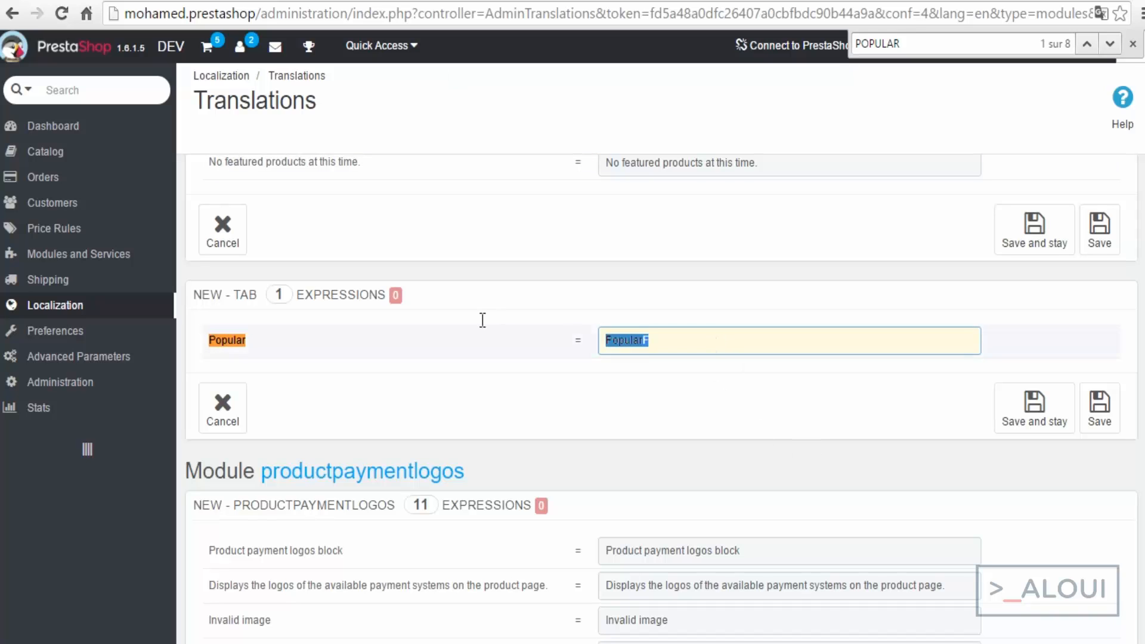
text(Features)
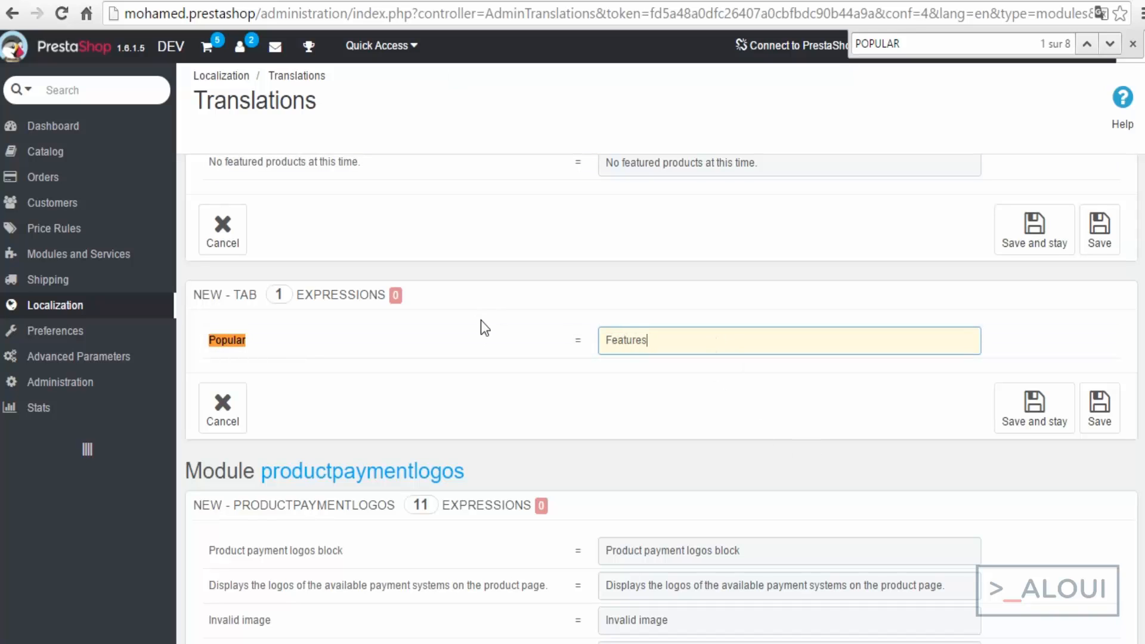
text(products)
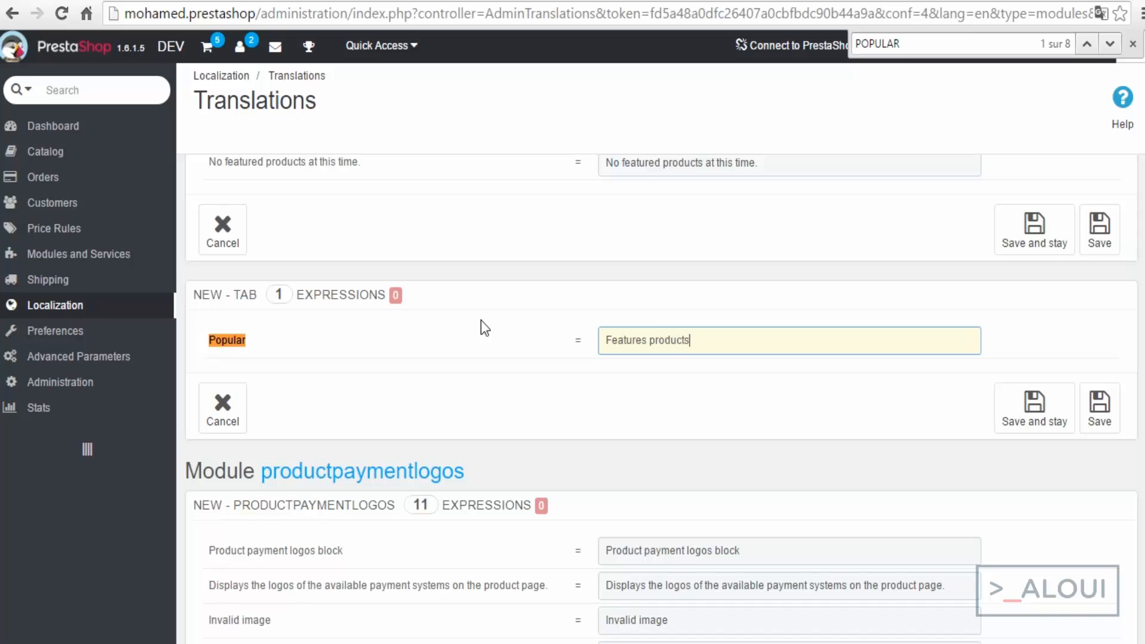
mouse_move(1033, 413)
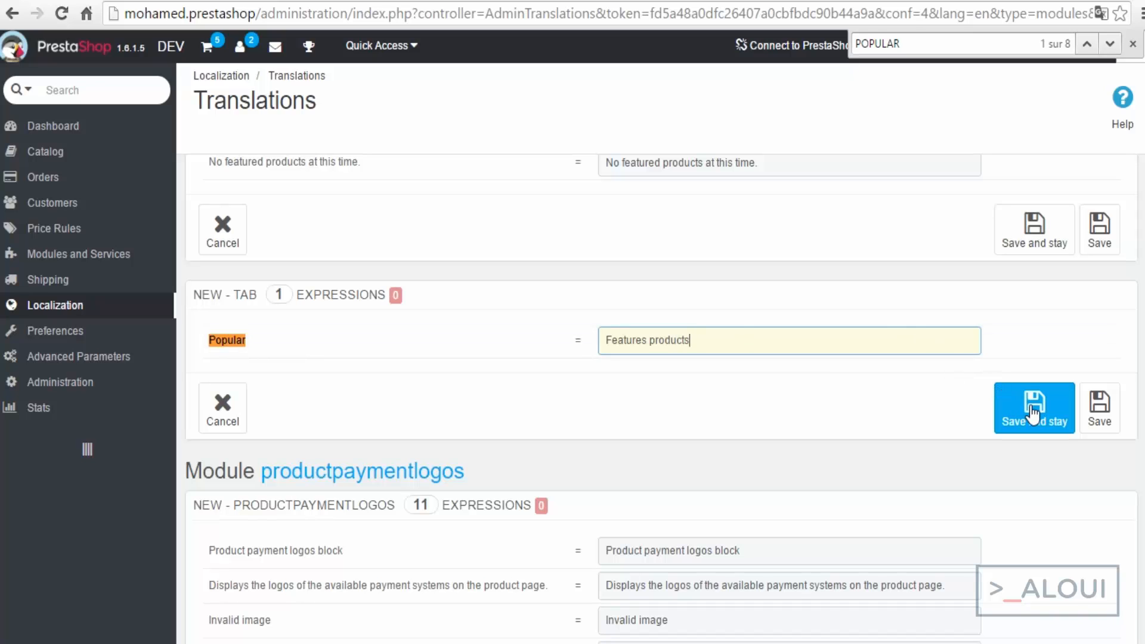
click(1034, 408)
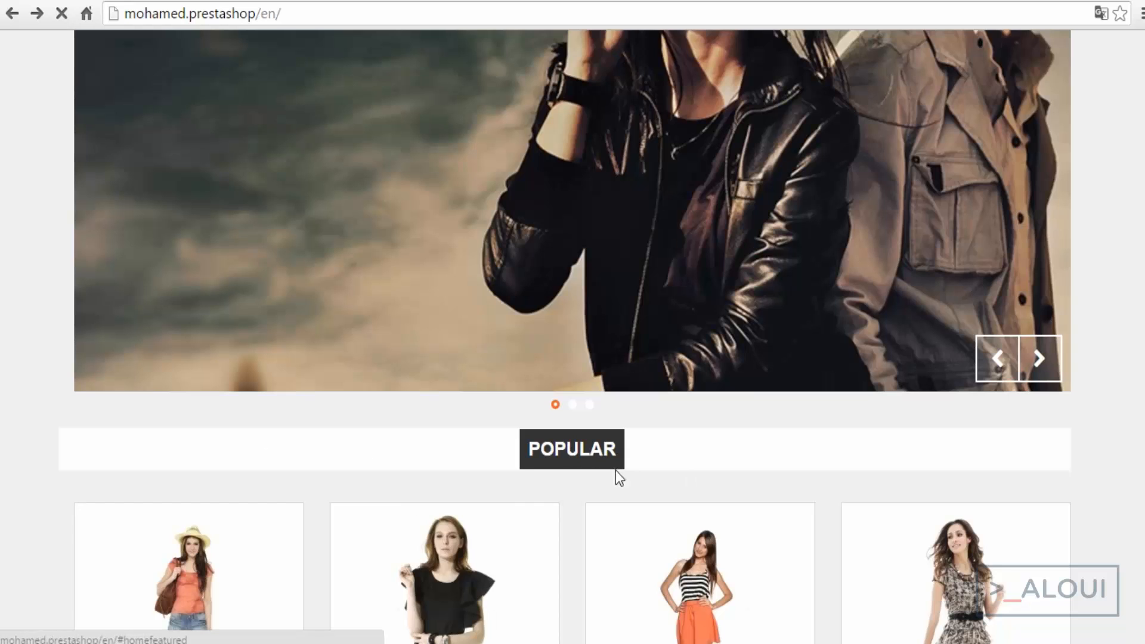
Step: Reload the storefront to show the Features products tab and load the maquette.png mockup
click(1039, 358)
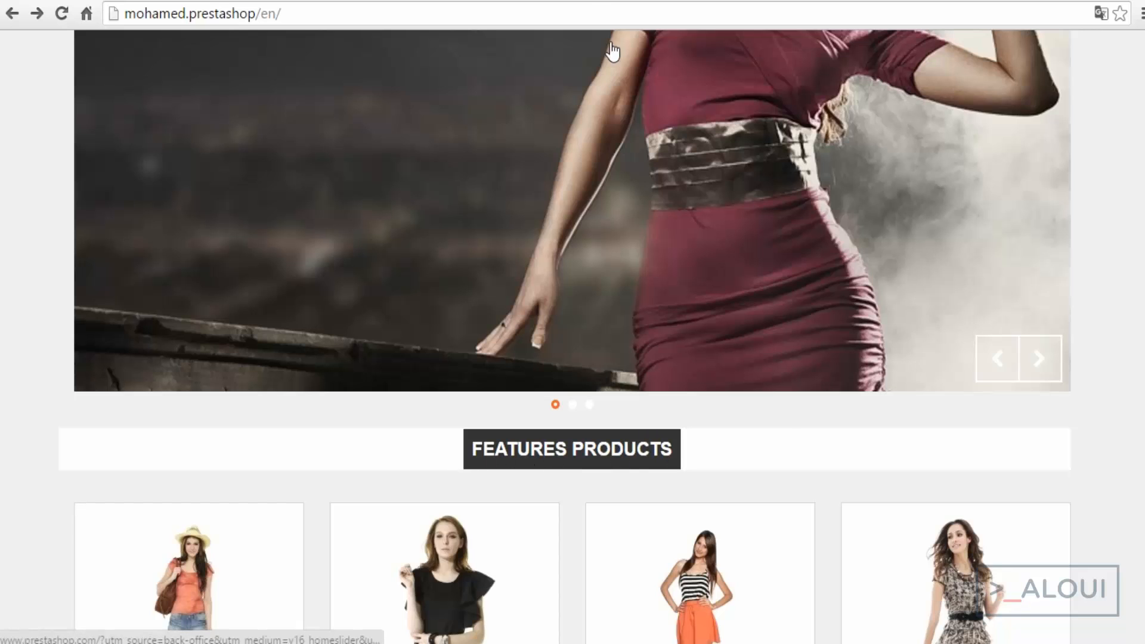
text(file:///C:/Users/Mohamed/Desktop/maquette.png)
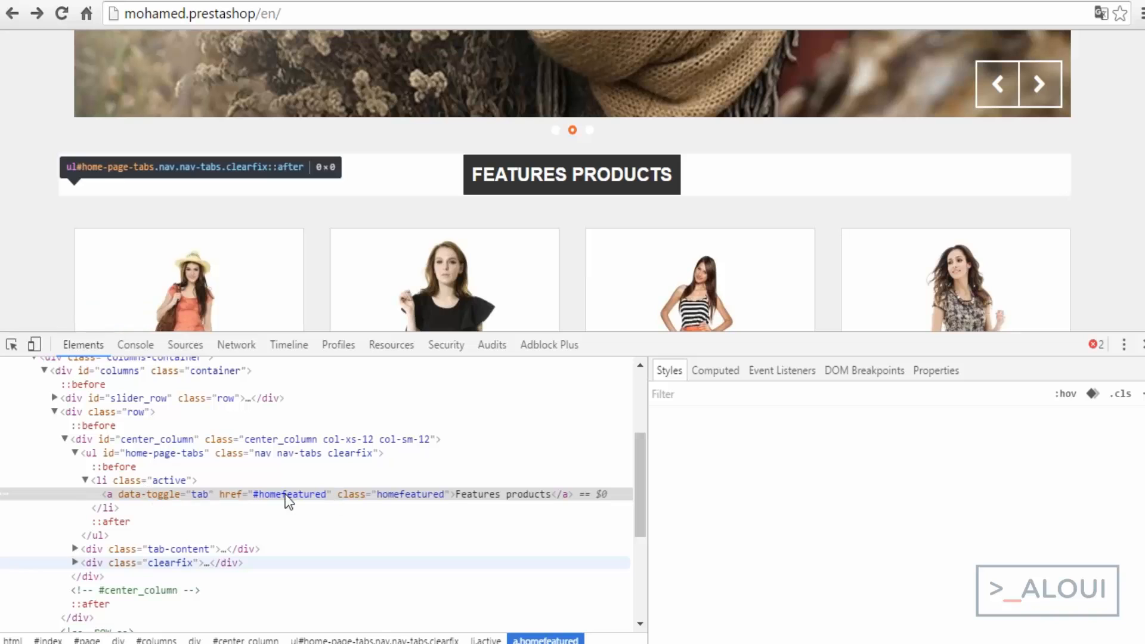
Step: Select the a.homefeatured link and toggle and edit its #333 background in Styles
click(288, 494)
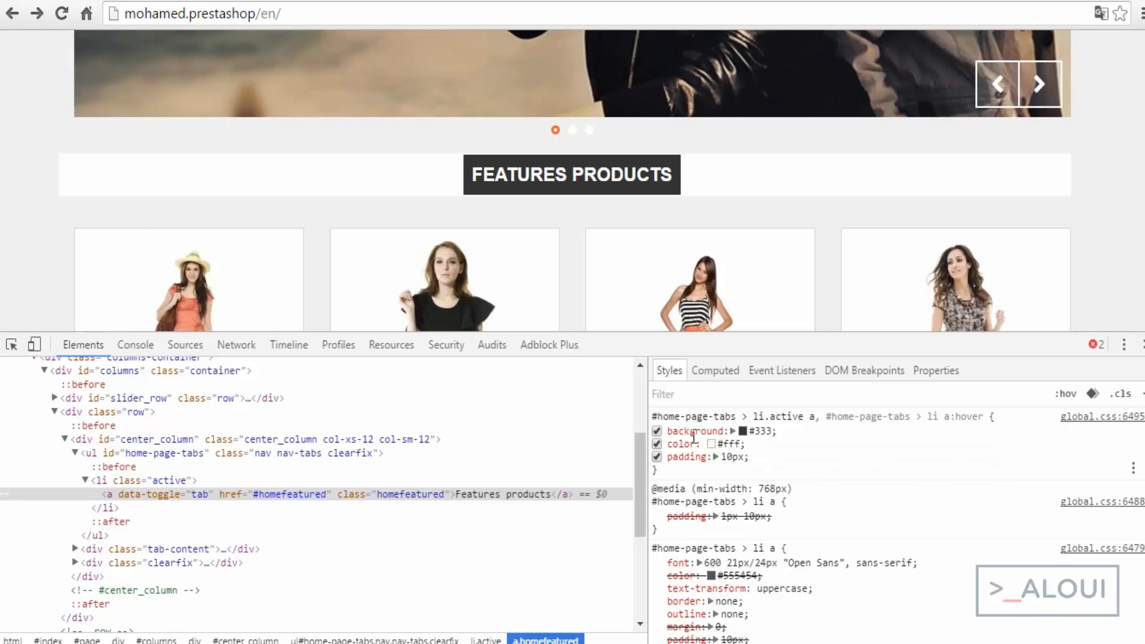
click(657, 431)
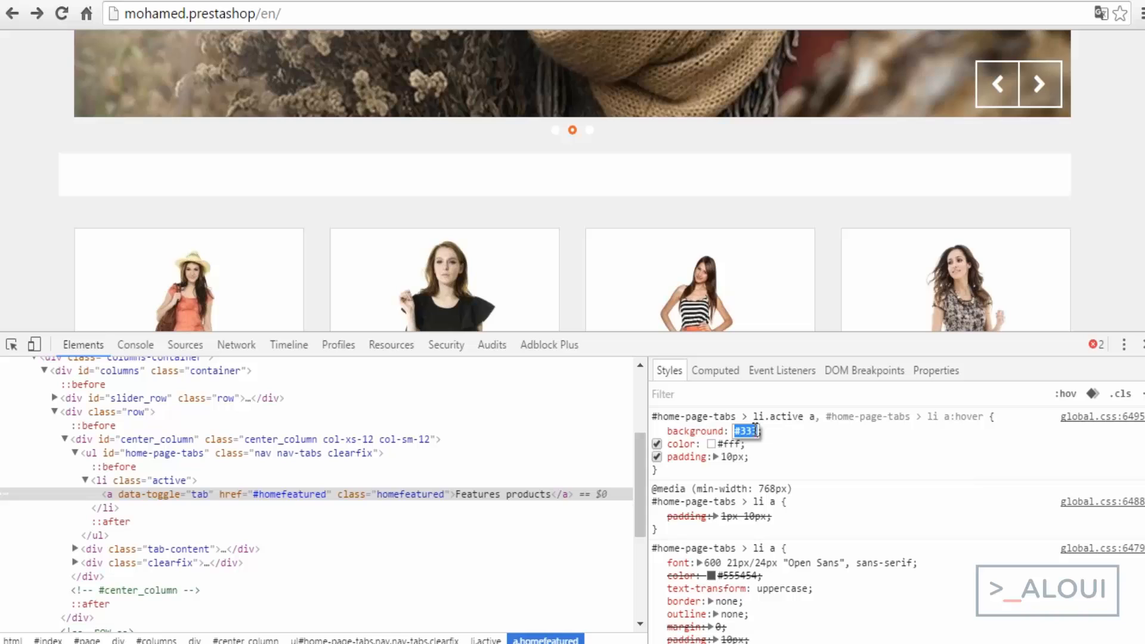
click(656, 430)
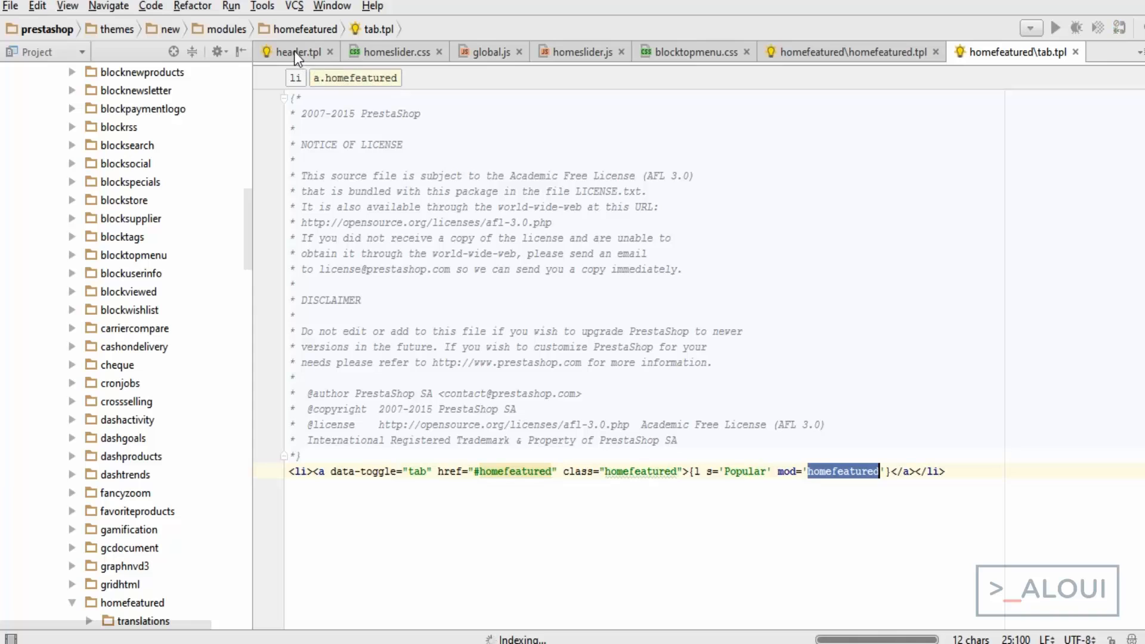
mouse_move(480, 54)
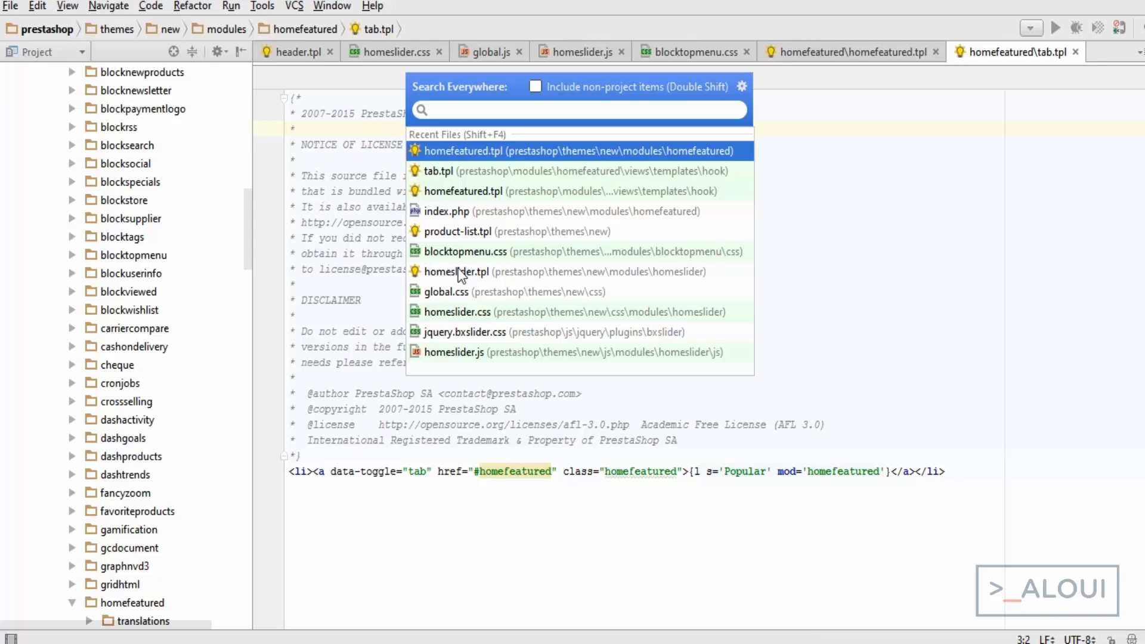
Step: Open global.css at the #home-page-tabs li.active a / li a:hover rule near line 6497
click(458, 292)
text(64)
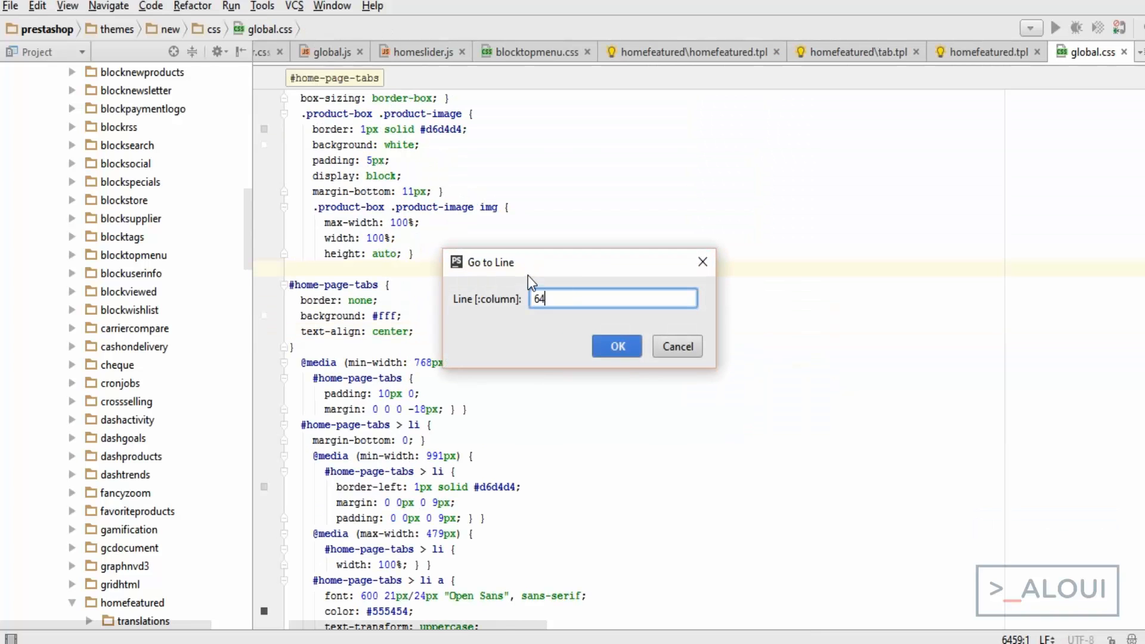
click(616, 346)
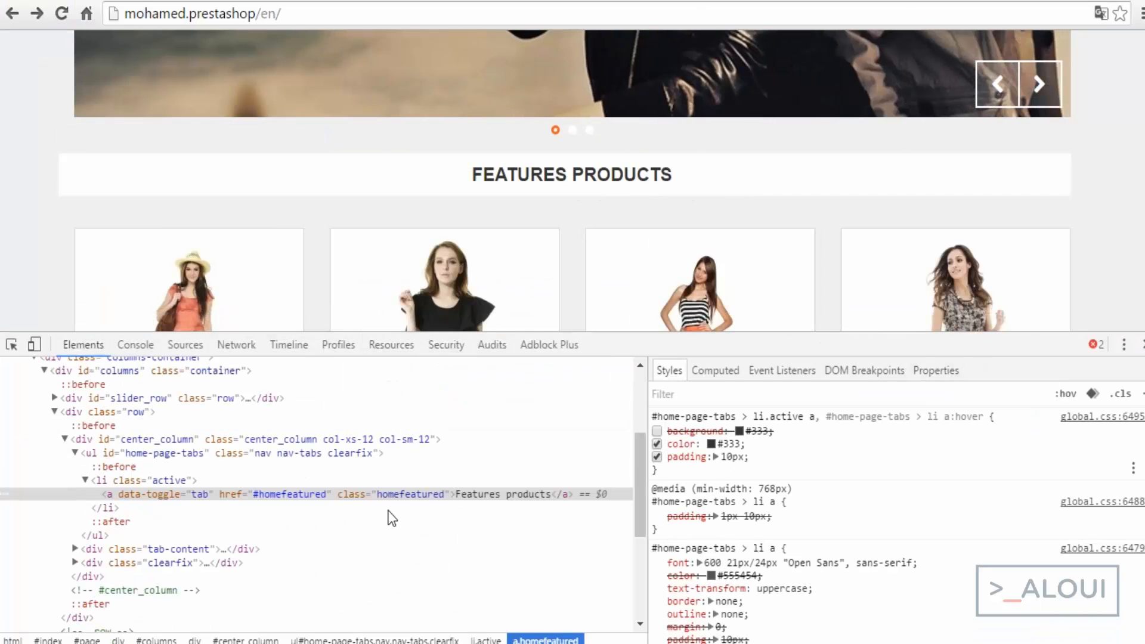
mouse_move(119, 466)
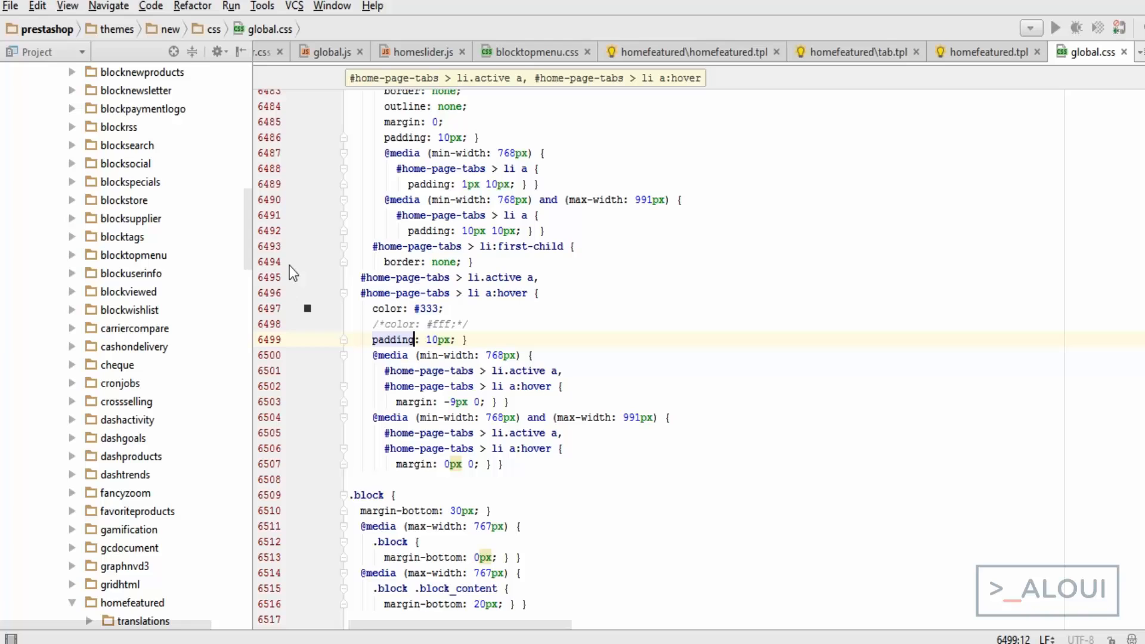
scroll(down, 3)
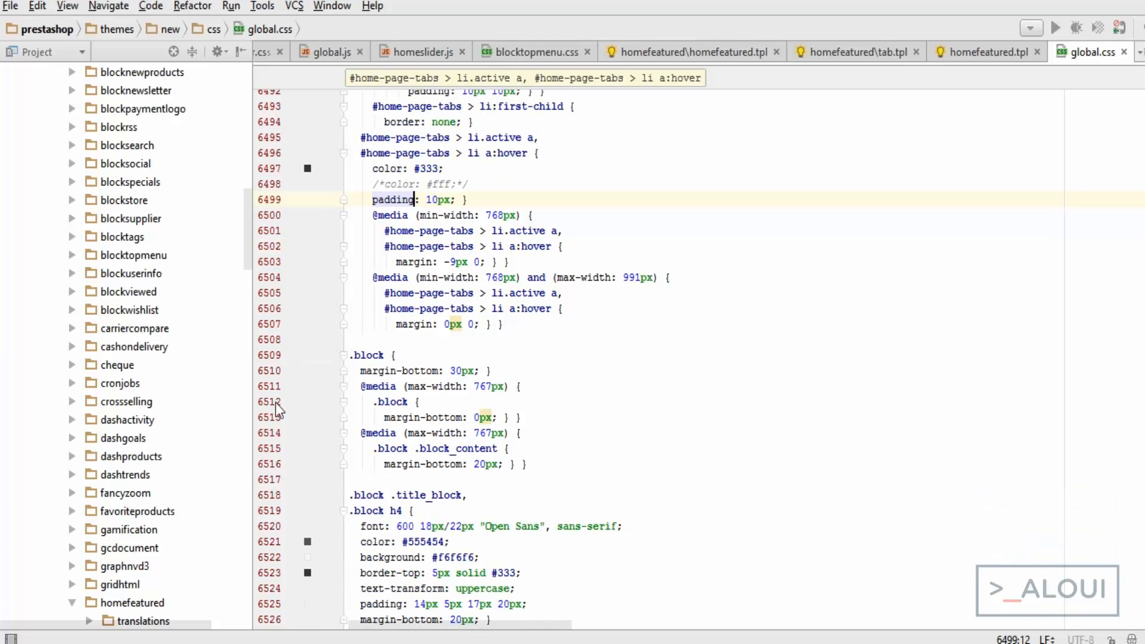
scroll(up, 3)
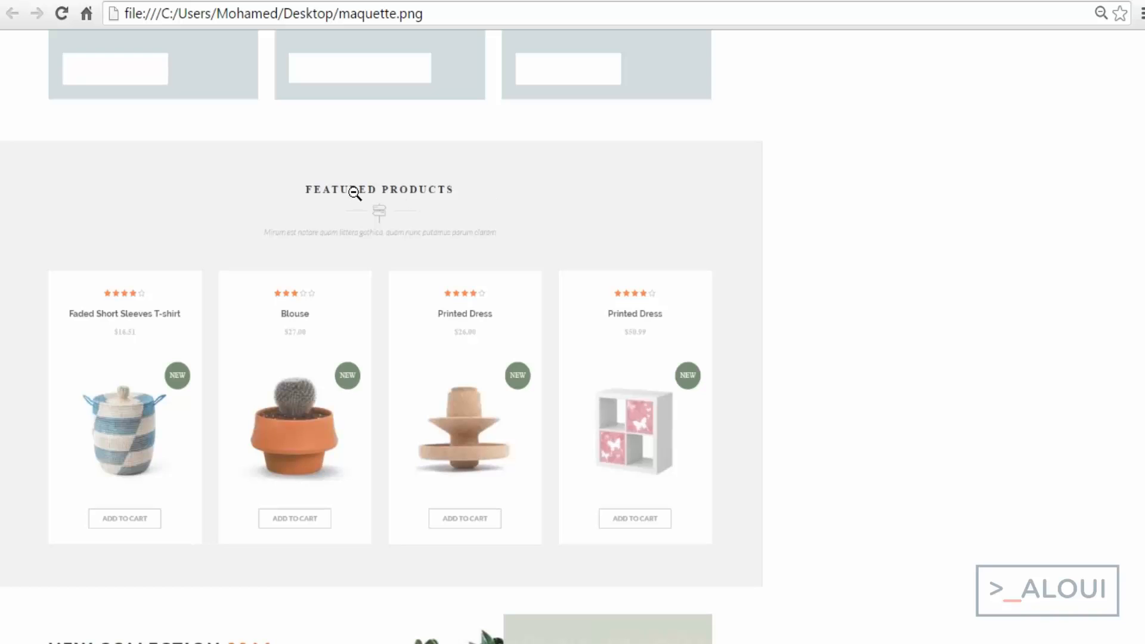
mouse_move(446, 198)
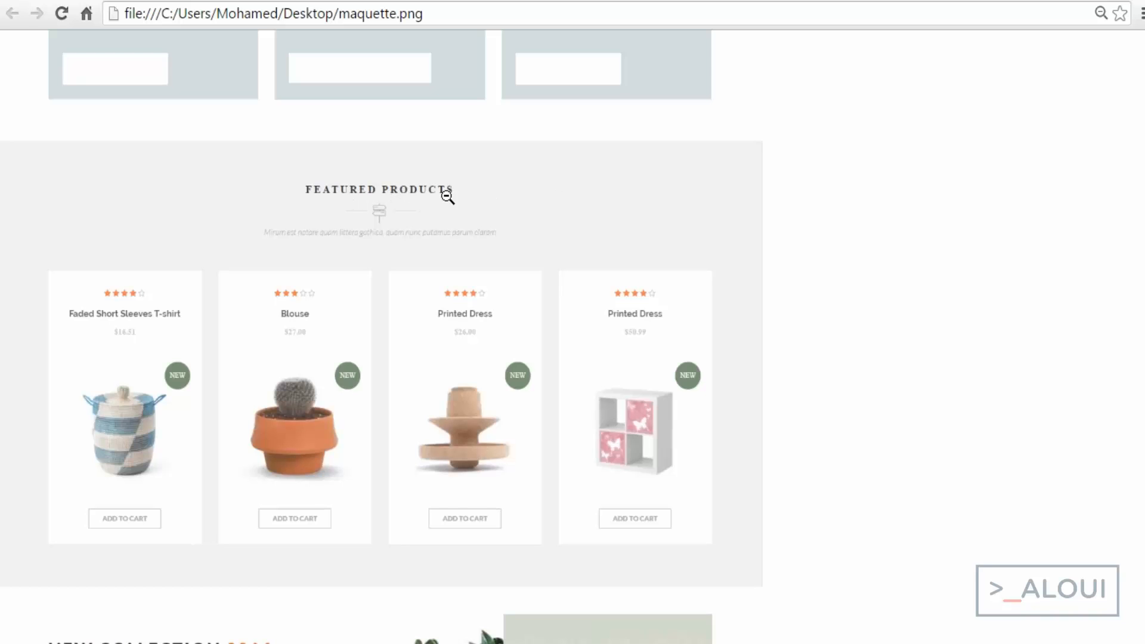
mouse_move(446, 199)
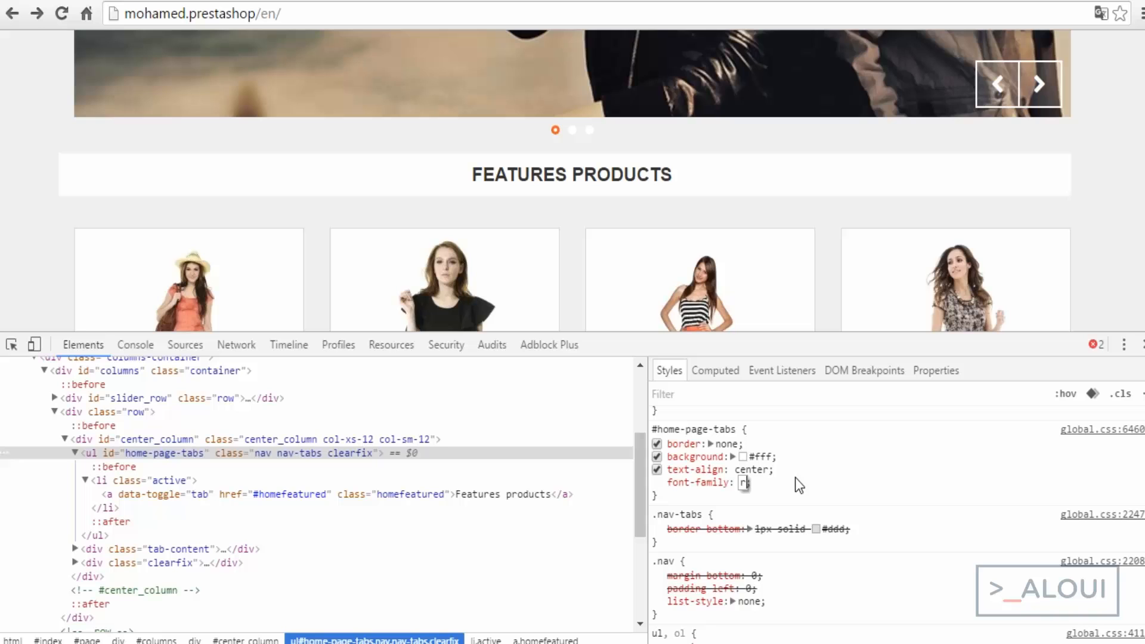
Step: Try font-family arial and font-weight 300 on #home-page-tabs, then add font-weight to a.homefeatured
text(arial;)
text(400)
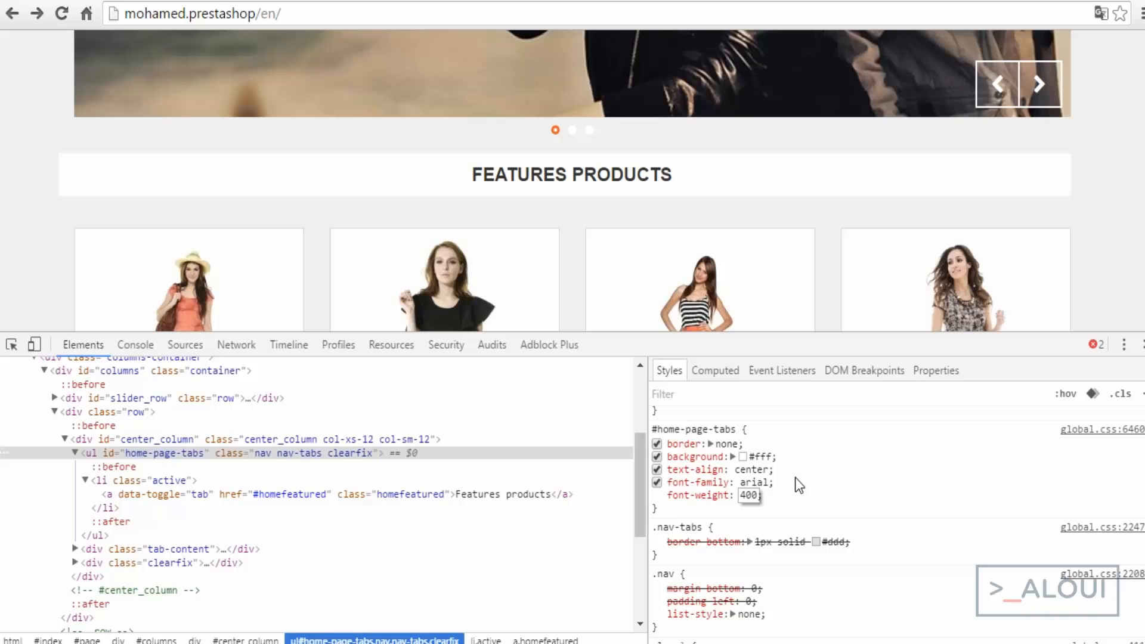
text(300)
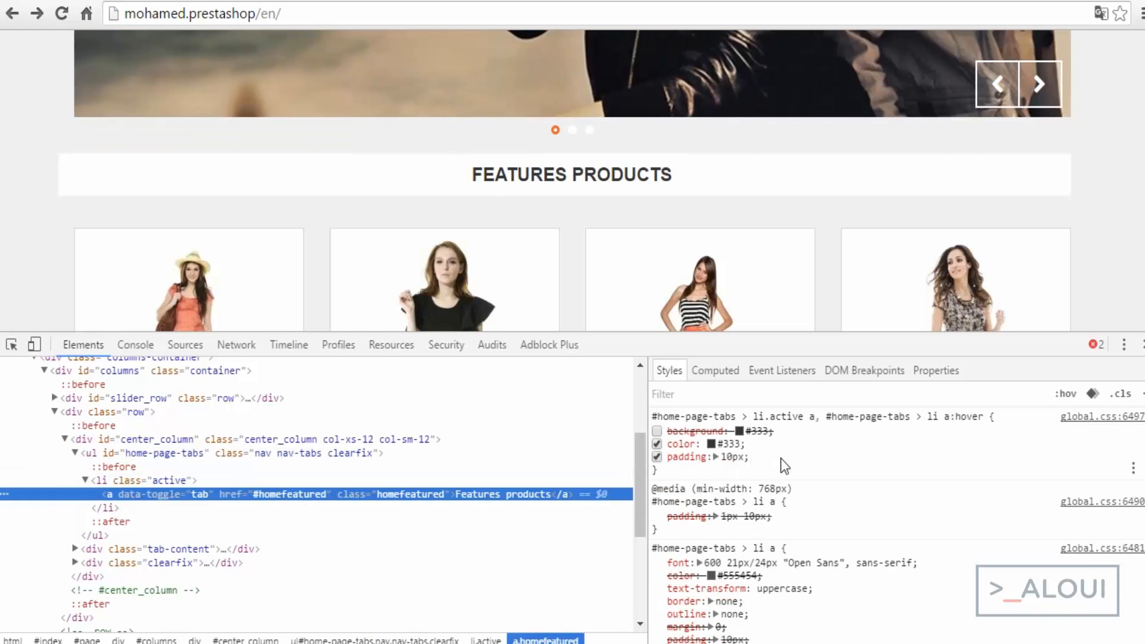
click(713, 467)
text(font-weight:)
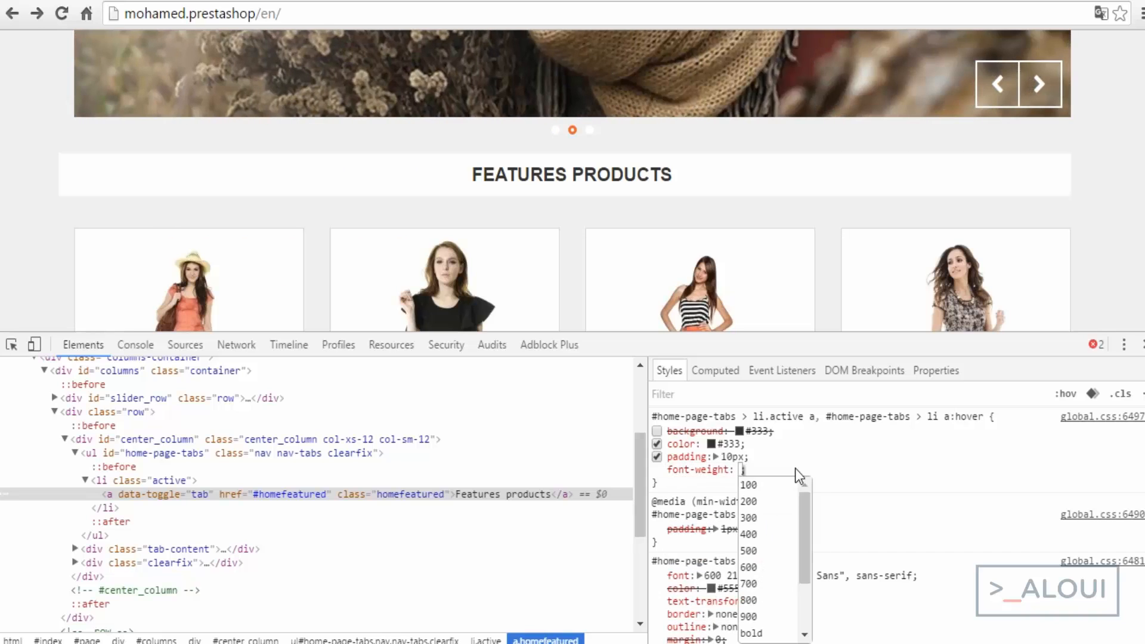
click(748, 517)
text(6497)
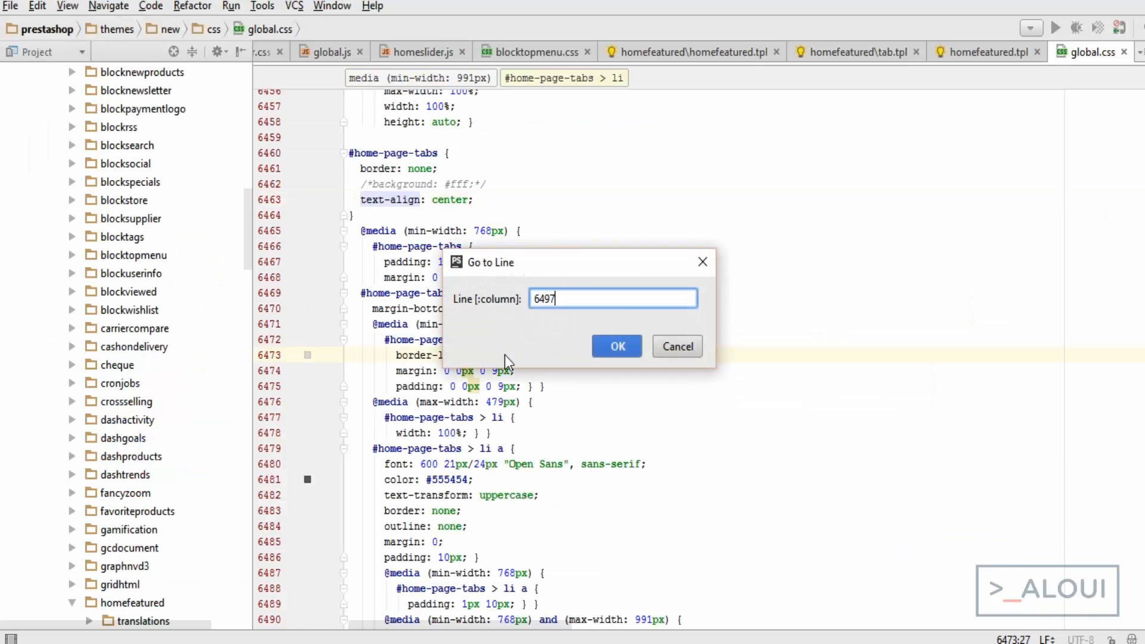
Step: Add font-weight: 300; to the active-tab rule at line 6497 of global.css
click(617, 347)
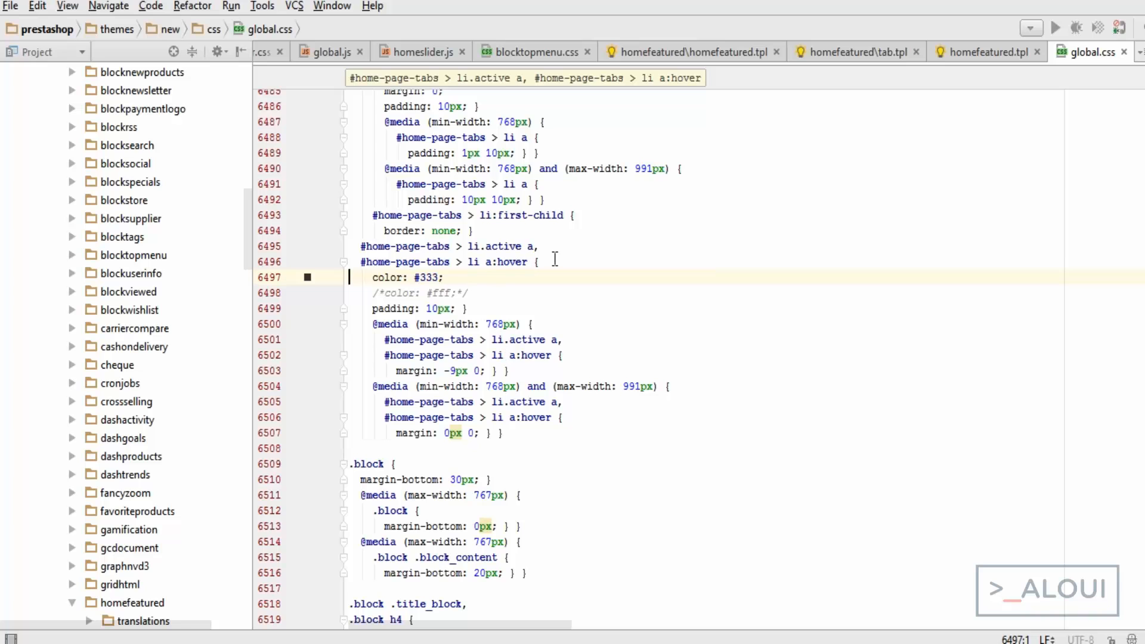
text(font-weight: 300;)
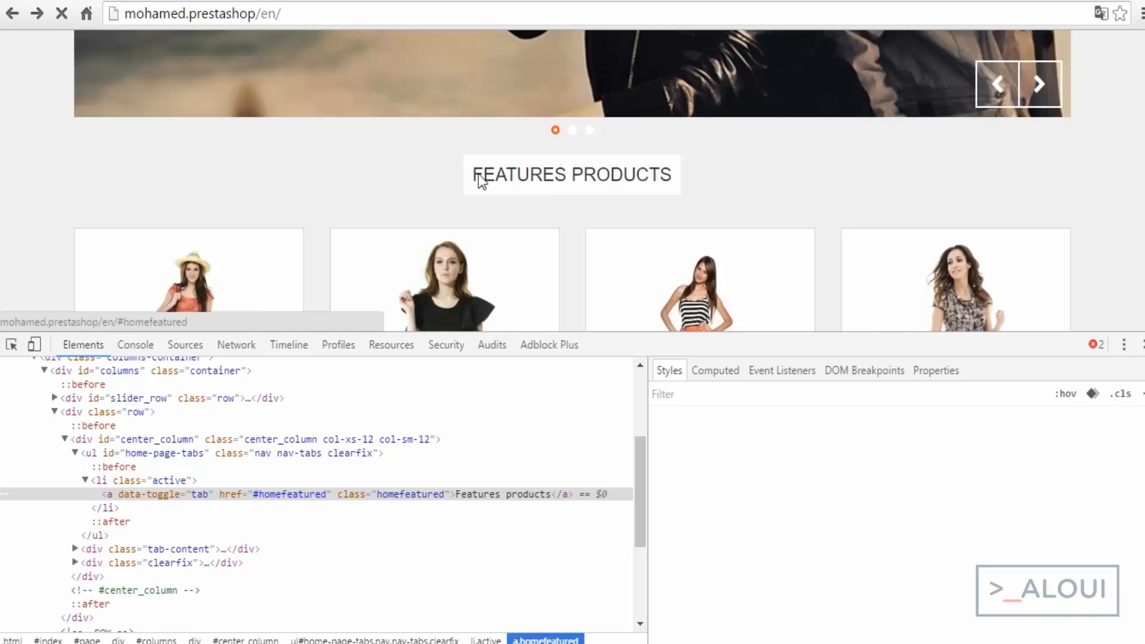
mouse_move(181, 501)
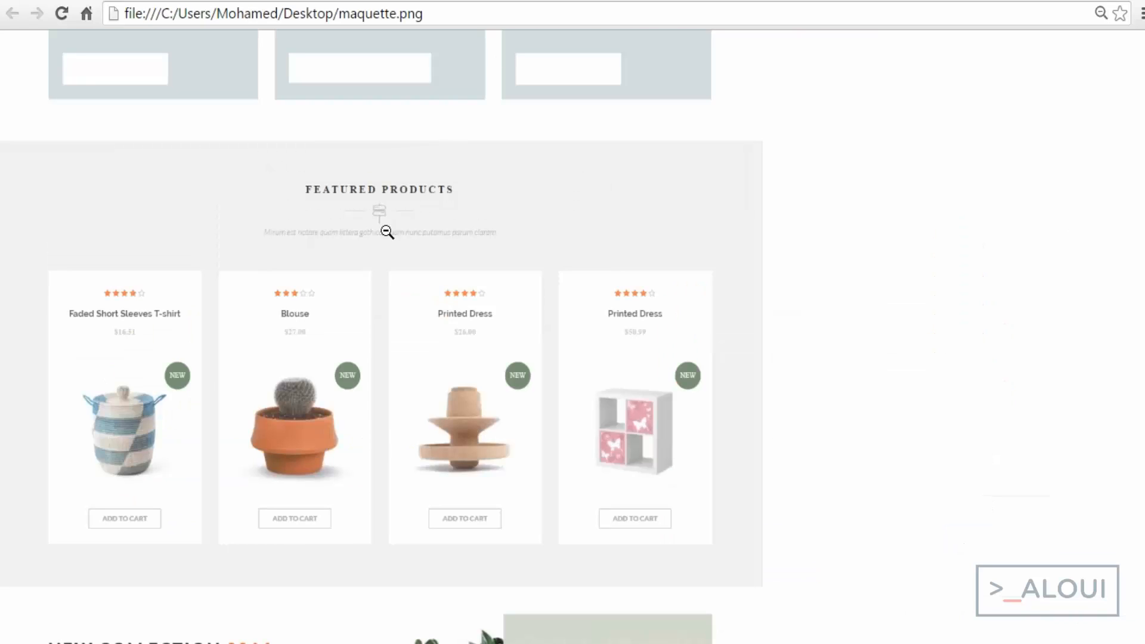
mouse_move(179, 4)
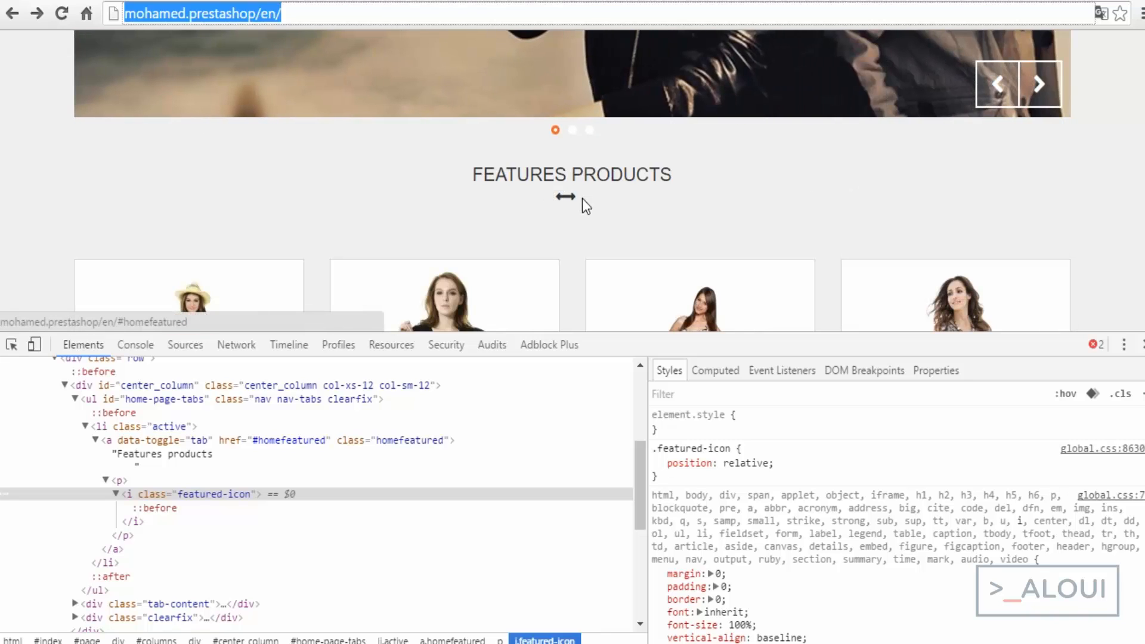
mouse_move(260, 444)
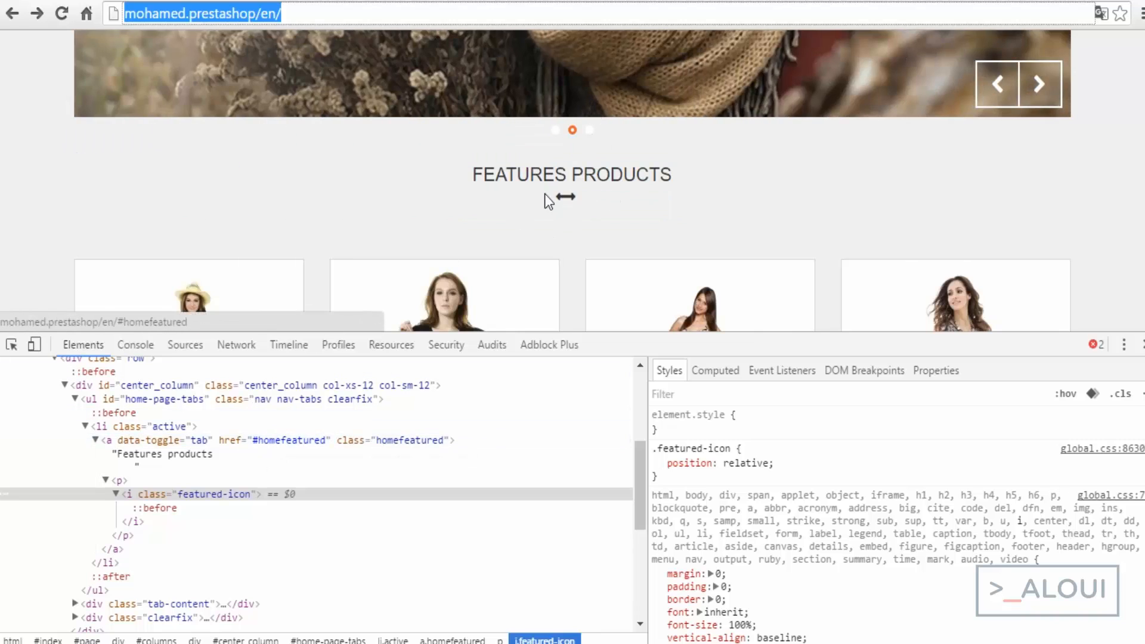
Step: Inspect the new featured-icon element beneath the Features products tab title
click(159, 508)
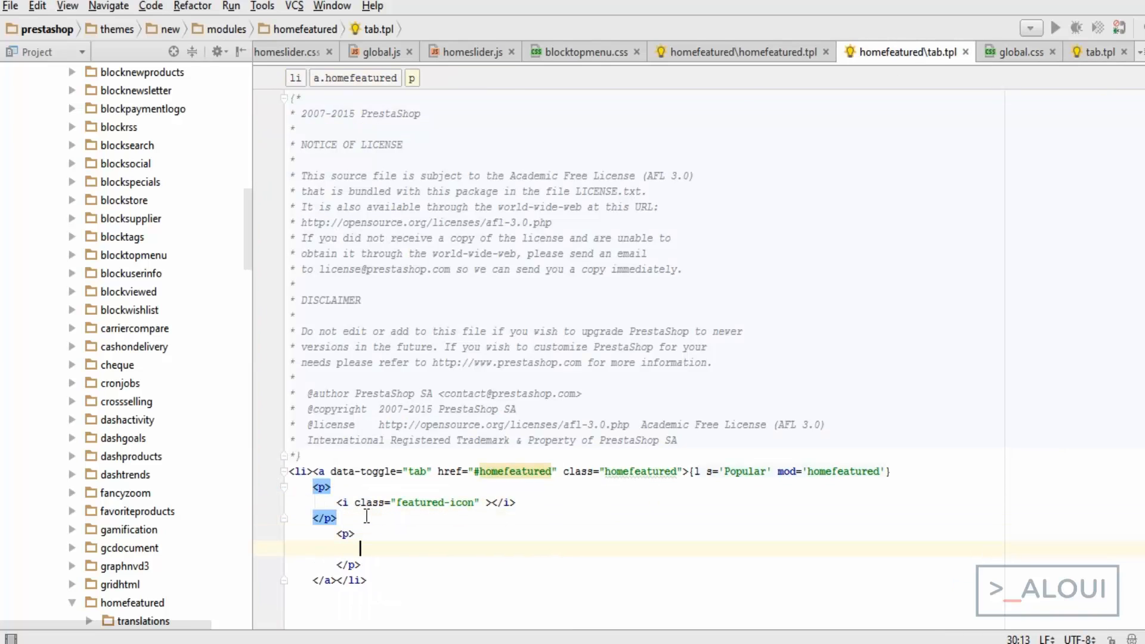
Step: Add a trimmed lorem paragraph with class="small" below the icon in tab.tpl
text(me dicta dignissimos dolore eos et exercitationem iste, iure laborum natus obcaecati quibusdam reiciendis repudiandae saepe sequi! Magni, vitae.)
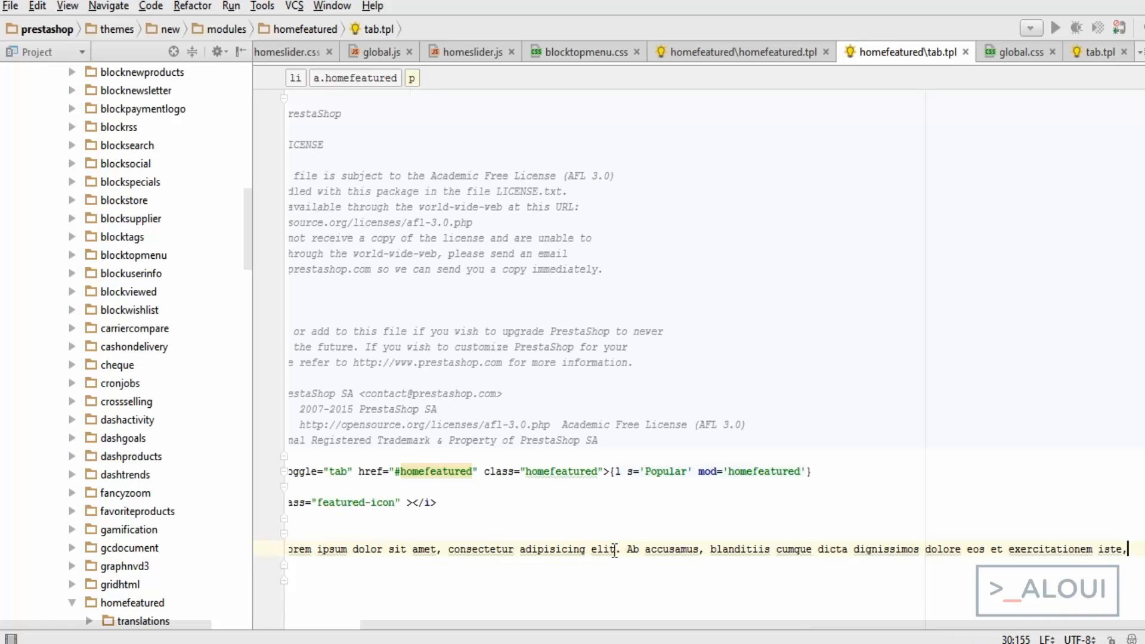
drag(616, 549, 1128, 549)
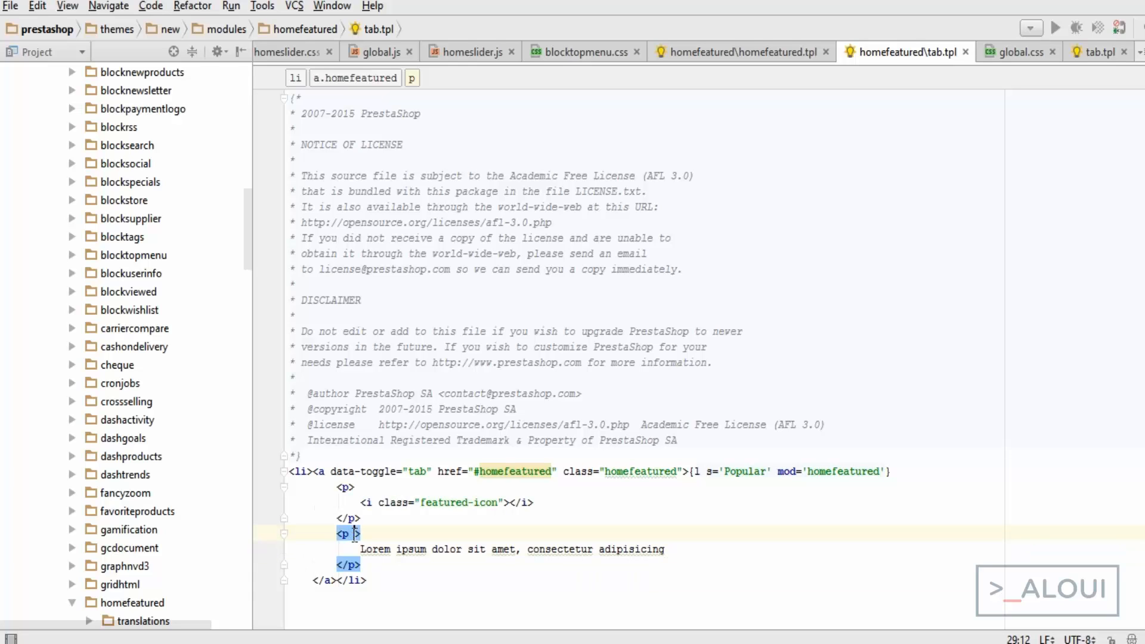
text(class="sma)
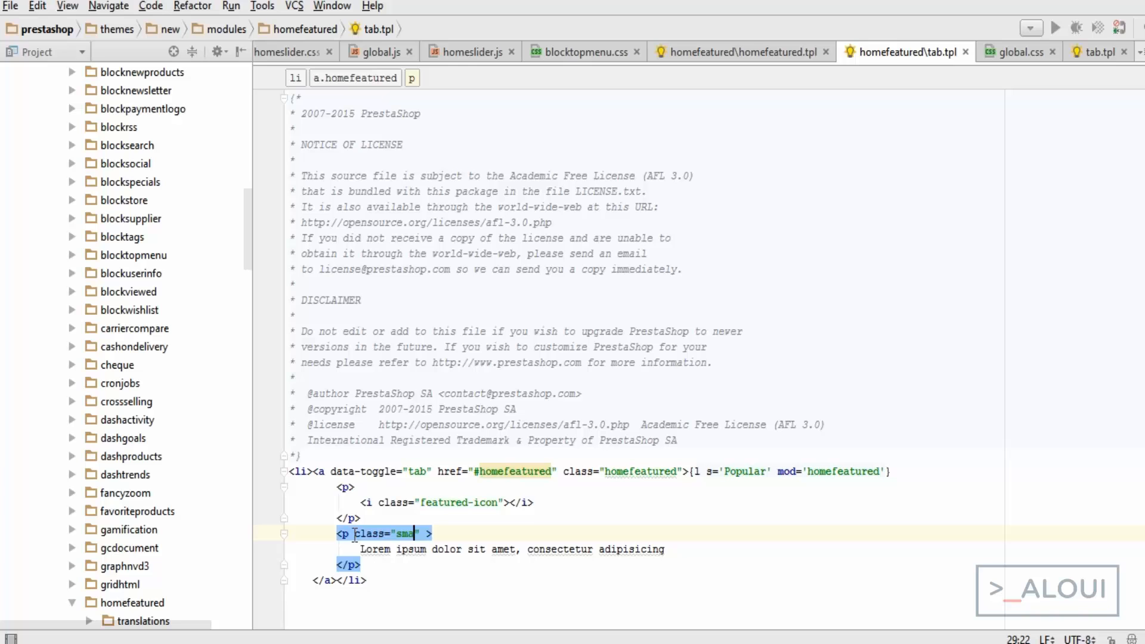
text(ll)
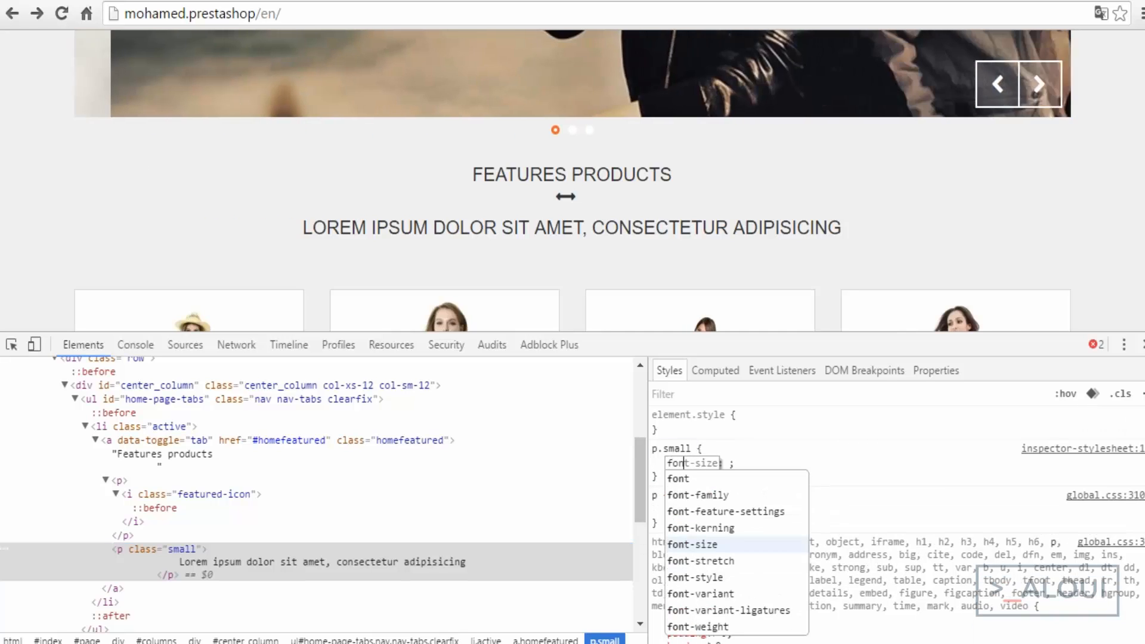
Step: Give p.small font-size 0.6em and text-transform none in the Styles pane
text(1em)
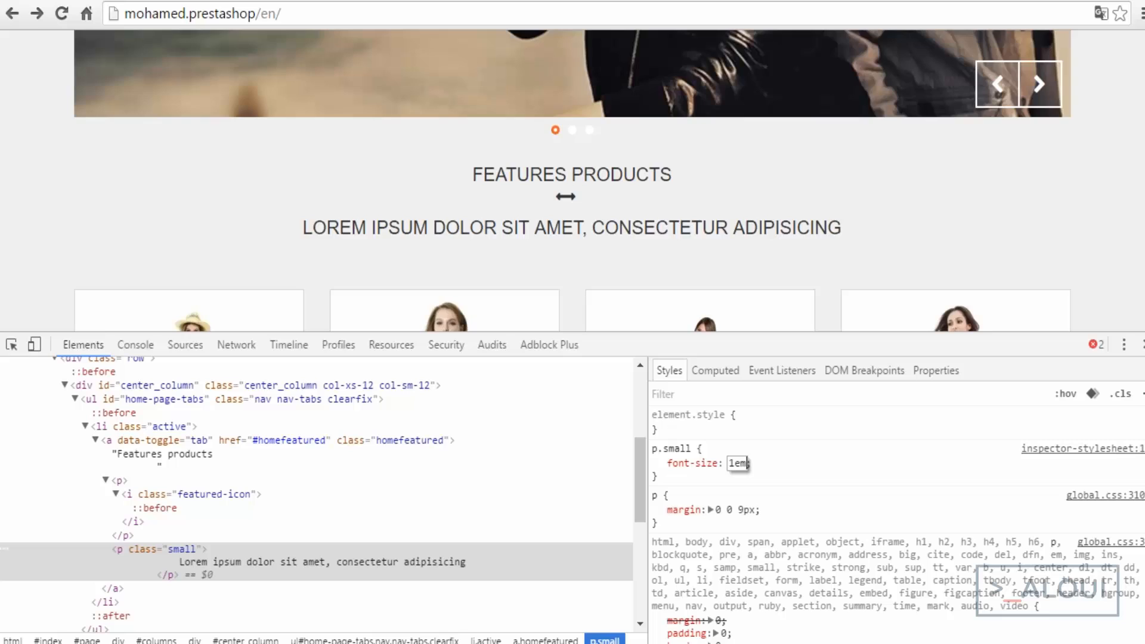
text(0.6em)
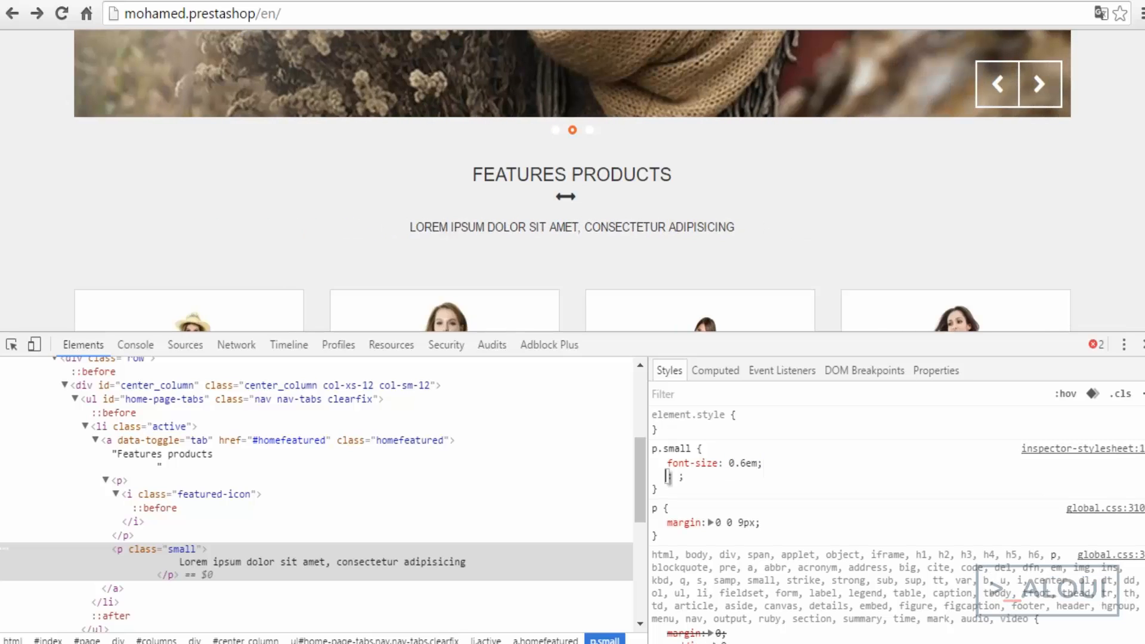
text(font-w)
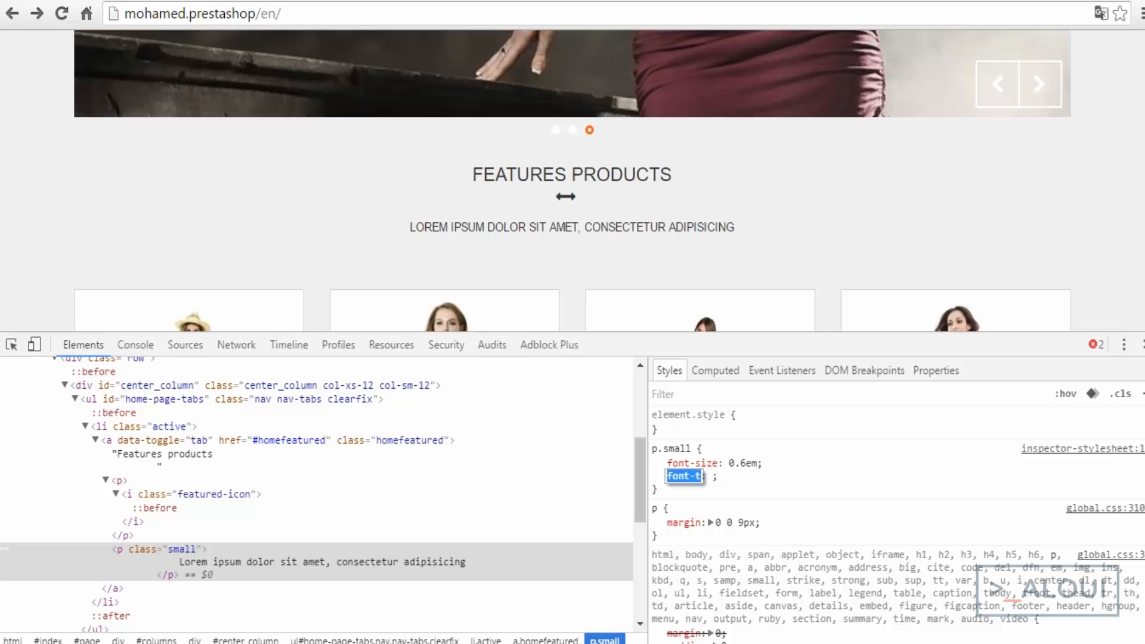
text(text-align)
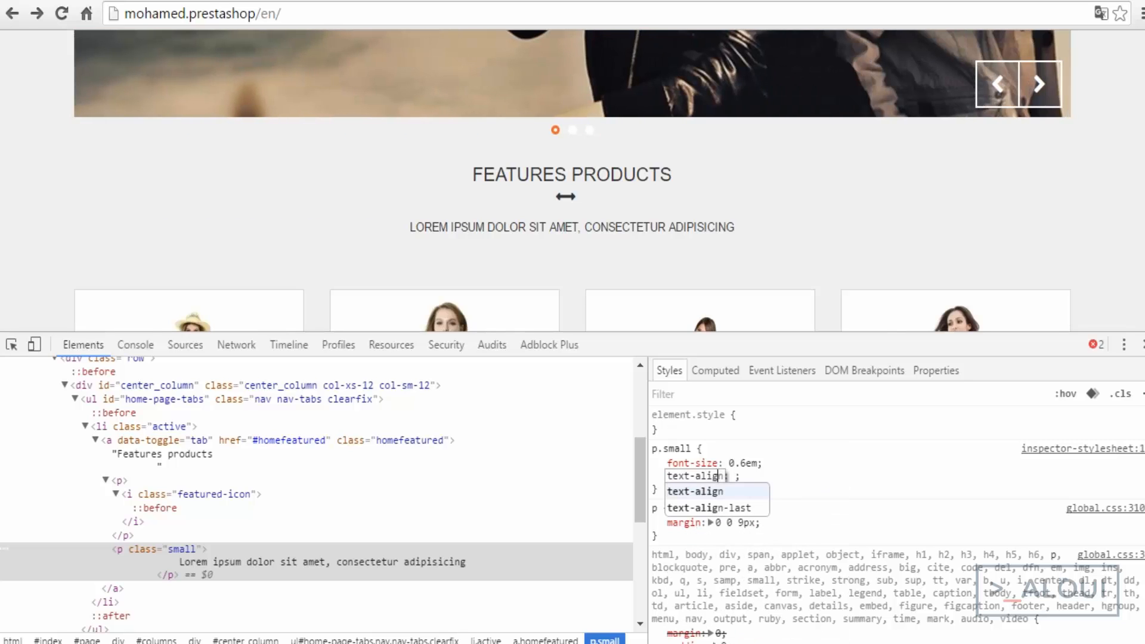
text(text-transform: no)
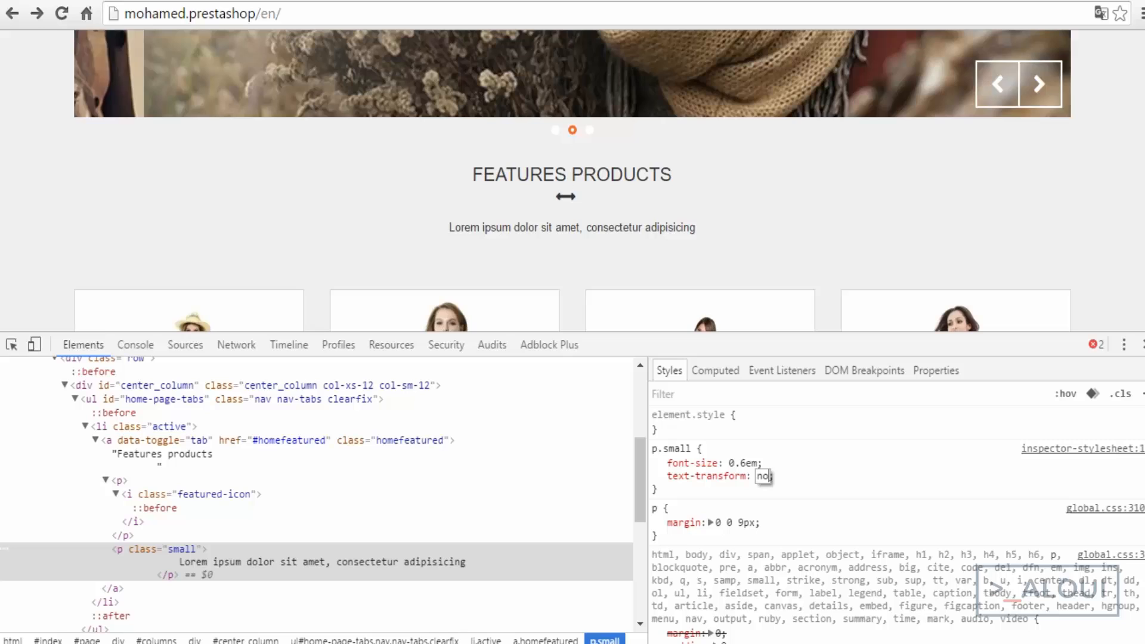
text(normal)
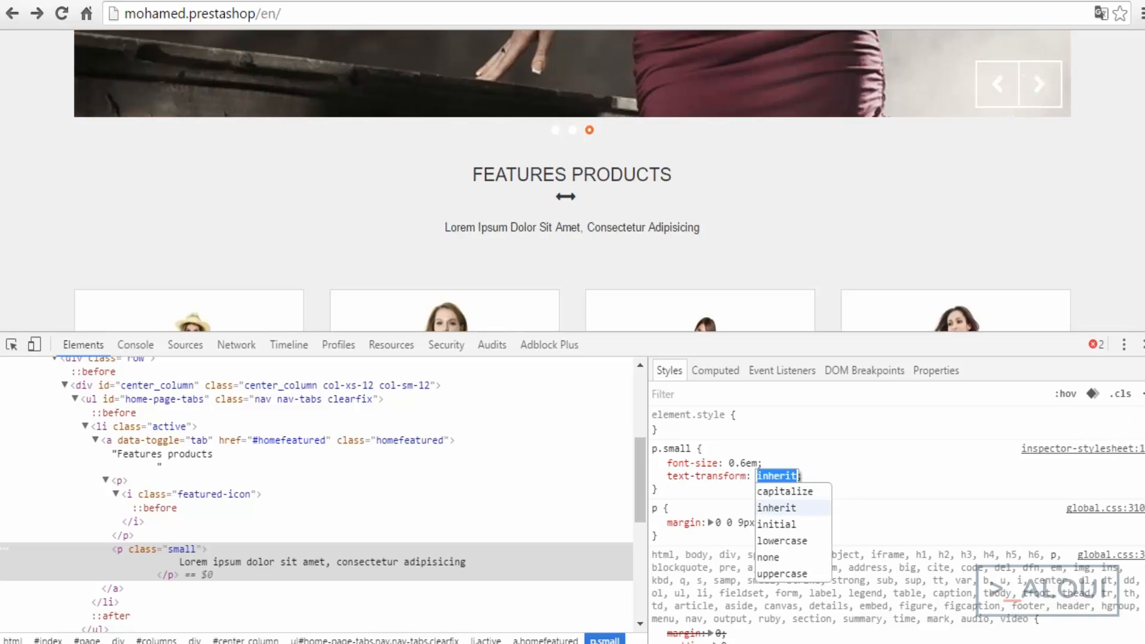
click(767, 557)
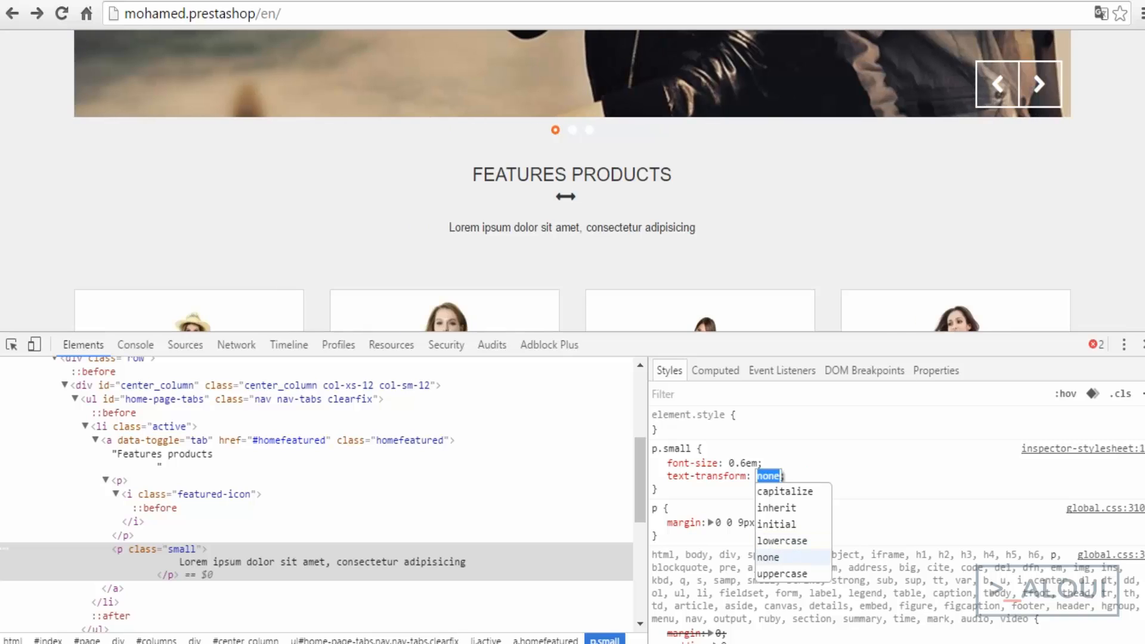
click(1038, 83)
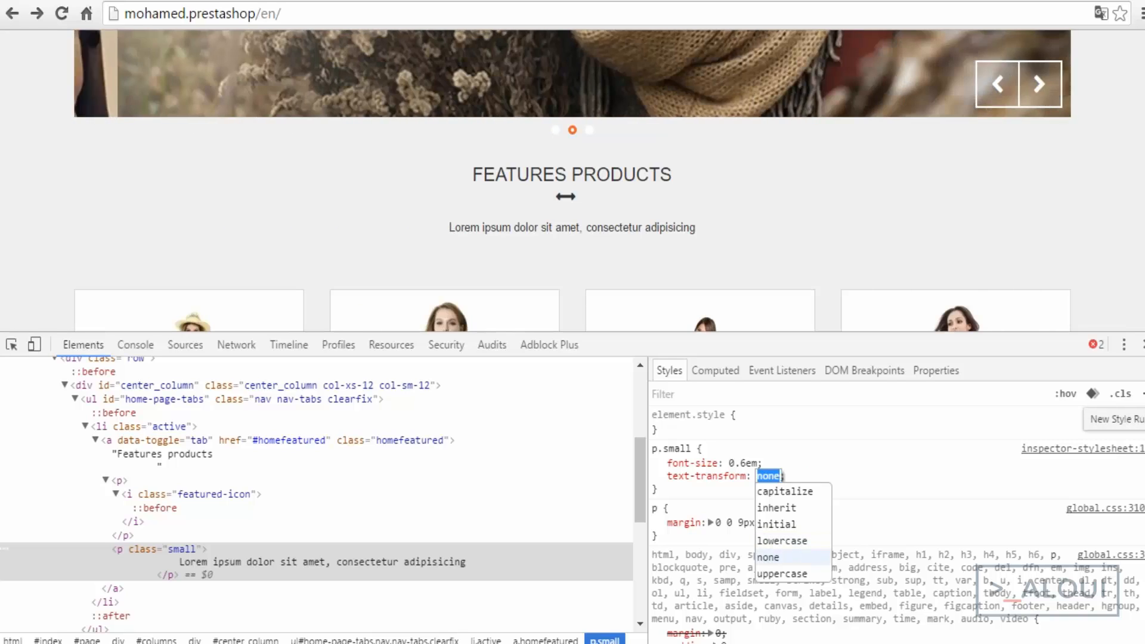